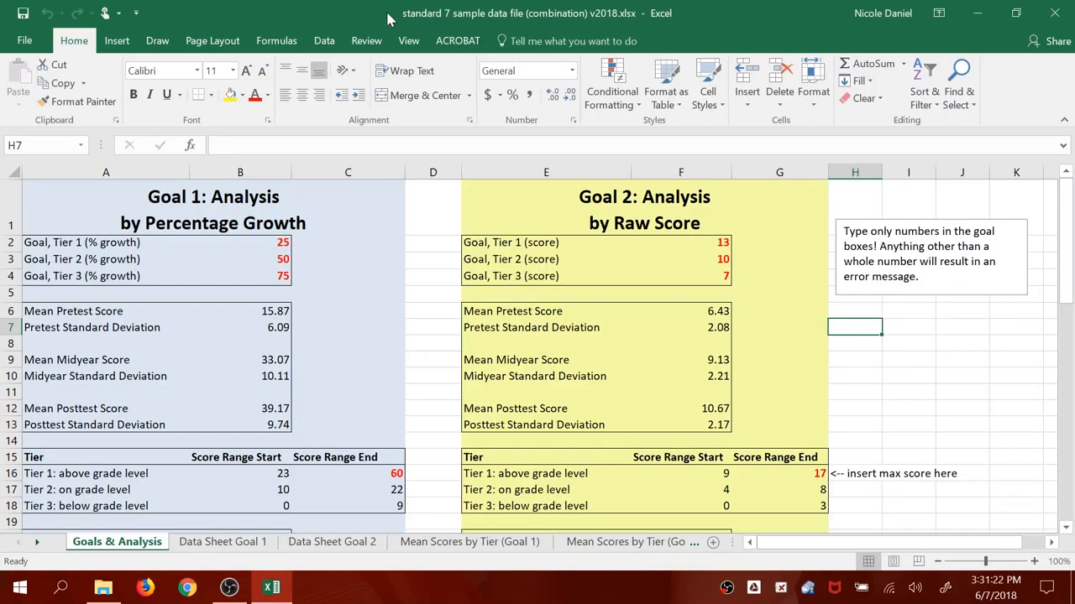
{"action": "mouse_move", "coordinate": [399, 305]}
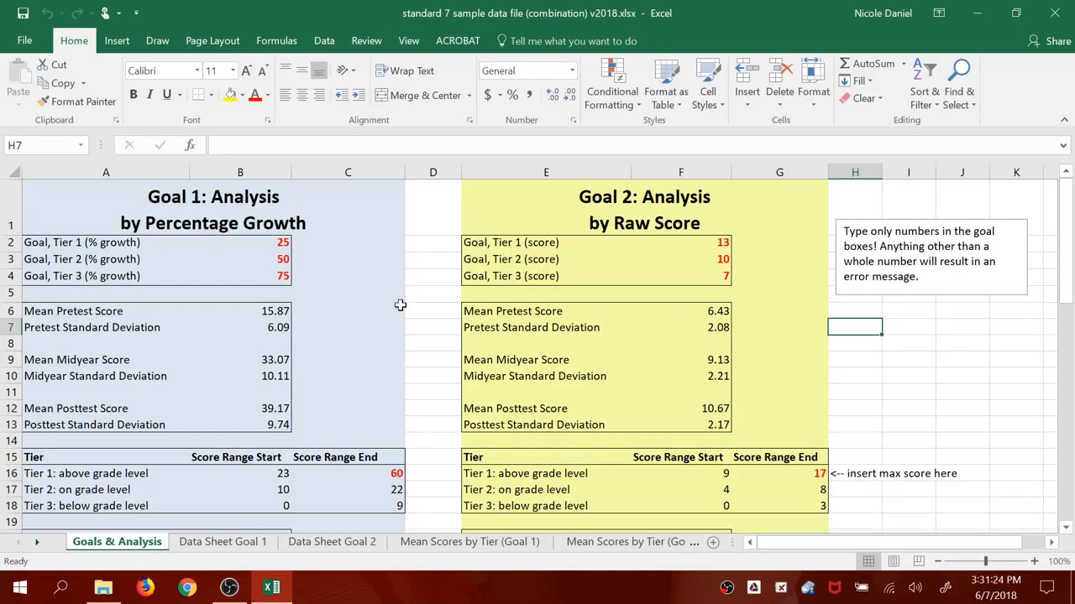
{"action": "mouse_move", "coordinate": [408, 397]}
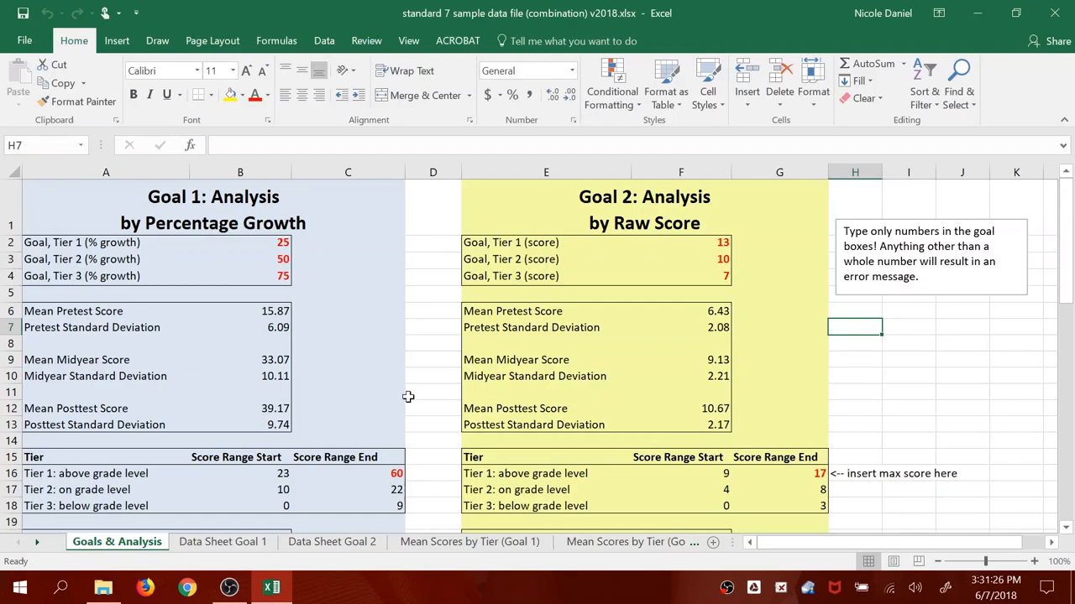
{"action": "mouse_move", "coordinate": [460, 183]}
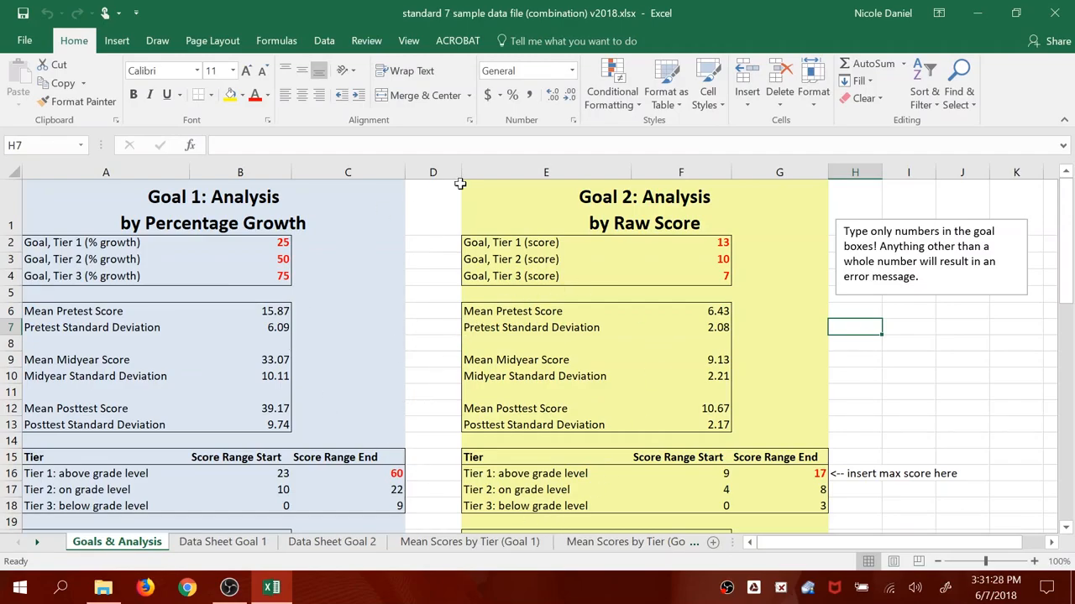
{"action": "mouse_move", "coordinate": [401, 396]}
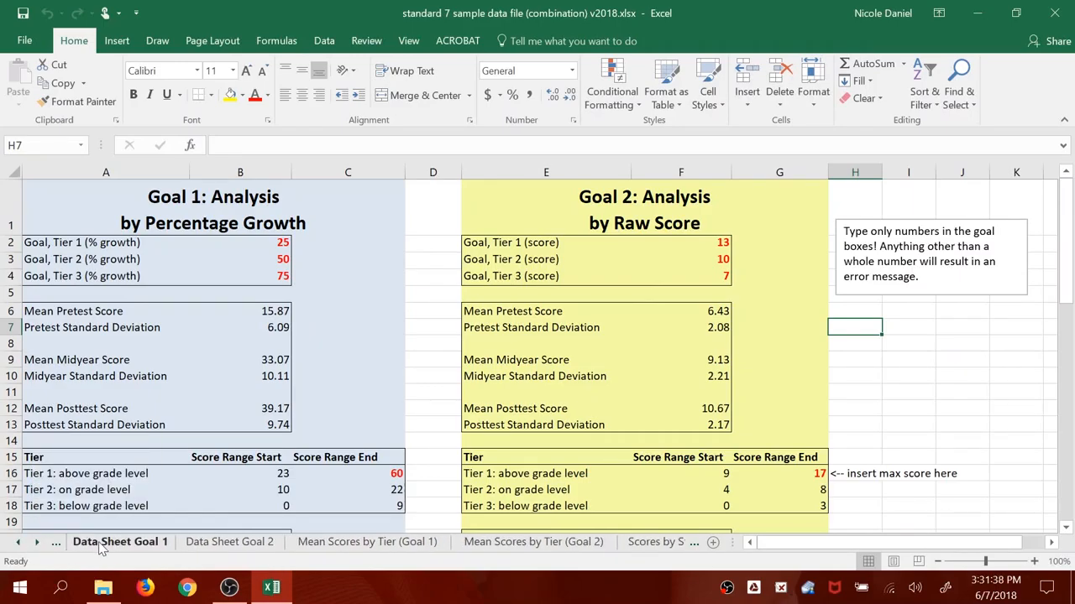
Clear the sample student names and scores from Data Sheet Goal 1.
{"action": "left_click", "coordinate": [121, 541]}
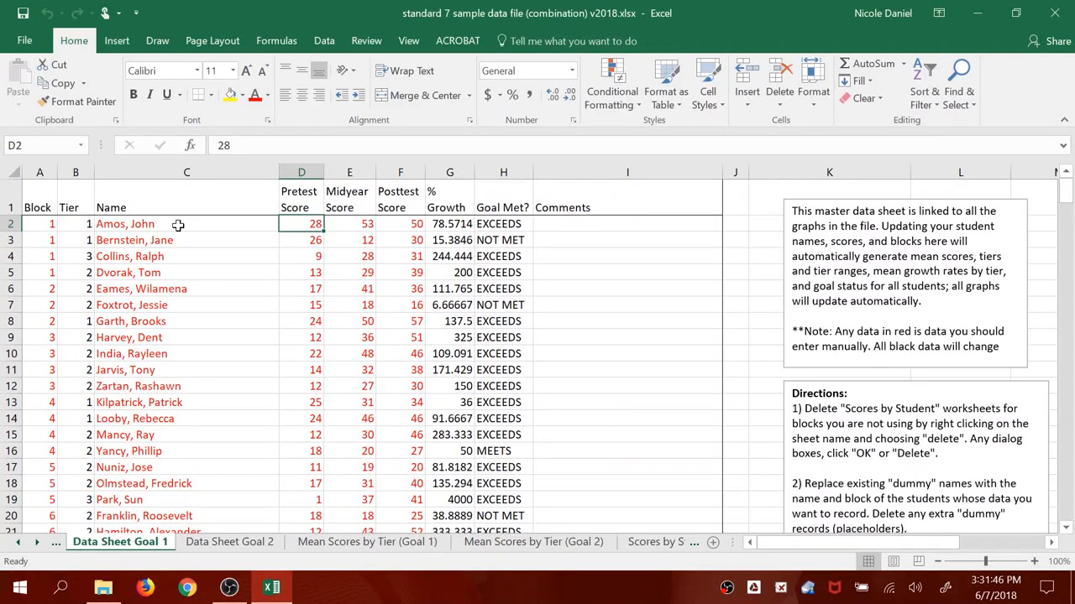
{"action": "left_click_drag", "start_coordinate": [178, 225], "coordinate": [366, 369]}
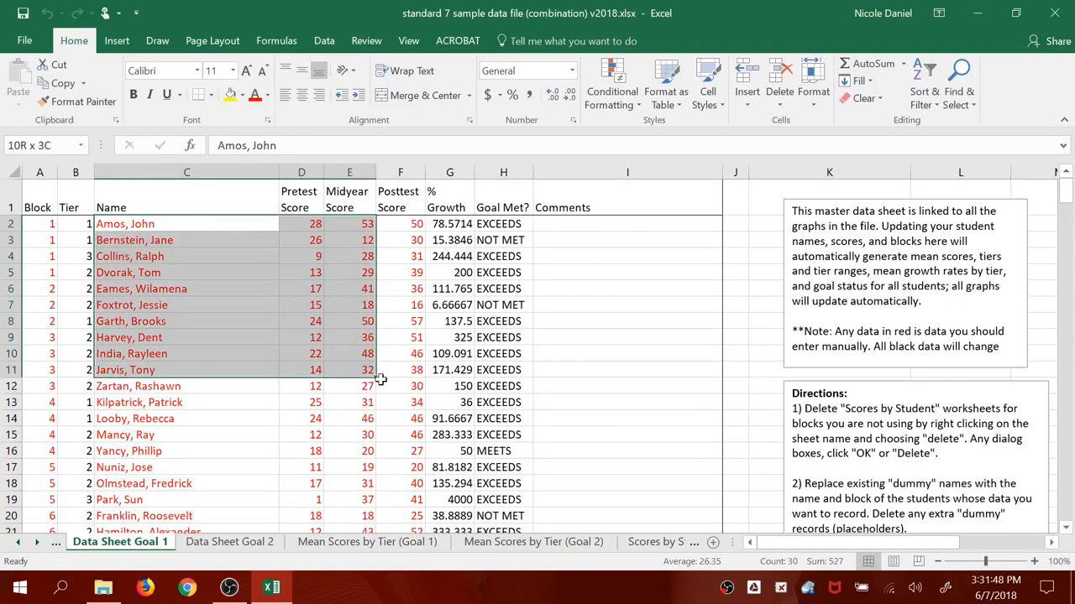
{"action": "scroll", "scroll_direction": "down", "scroll_amount": 3}
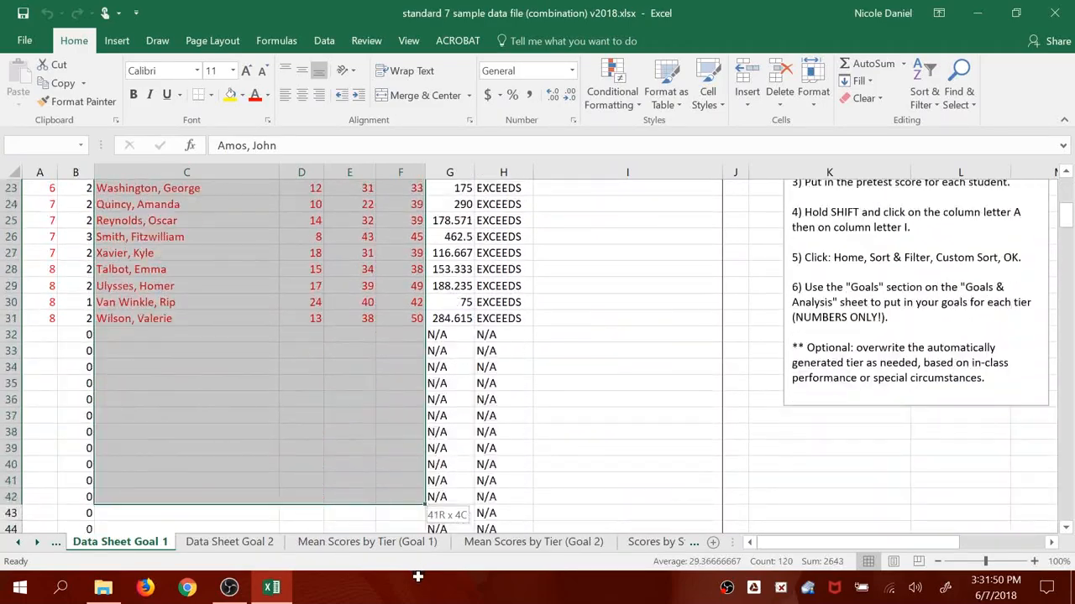
{"action": "scroll", "scroll_direction": "down", "scroll_amount": 3}
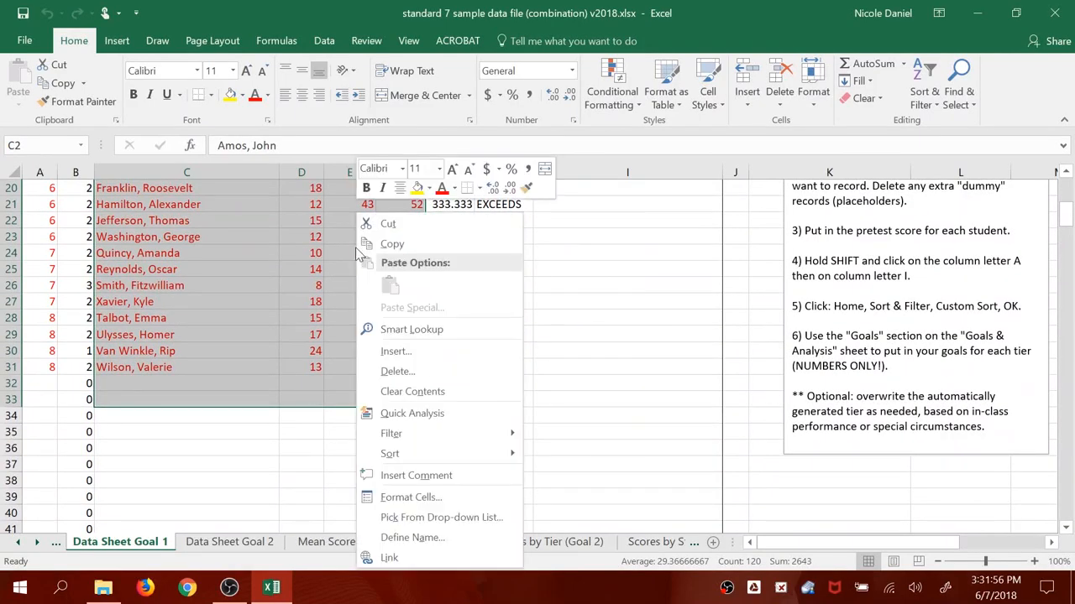
{"action": "mouse_move", "coordinate": [464, 394]}
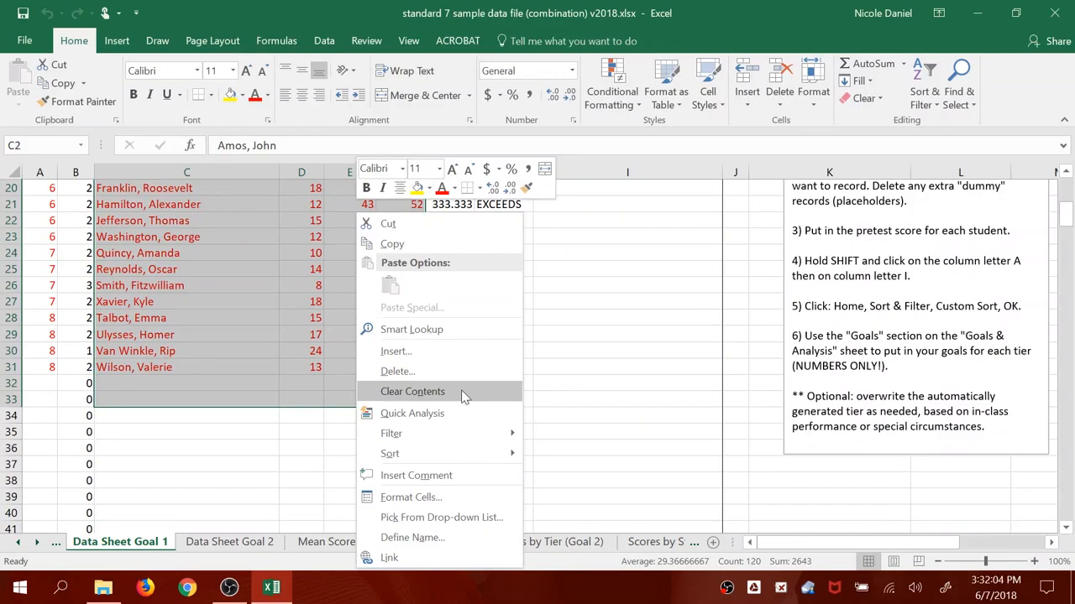
{"action": "left_click", "coordinate": [413, 391]}
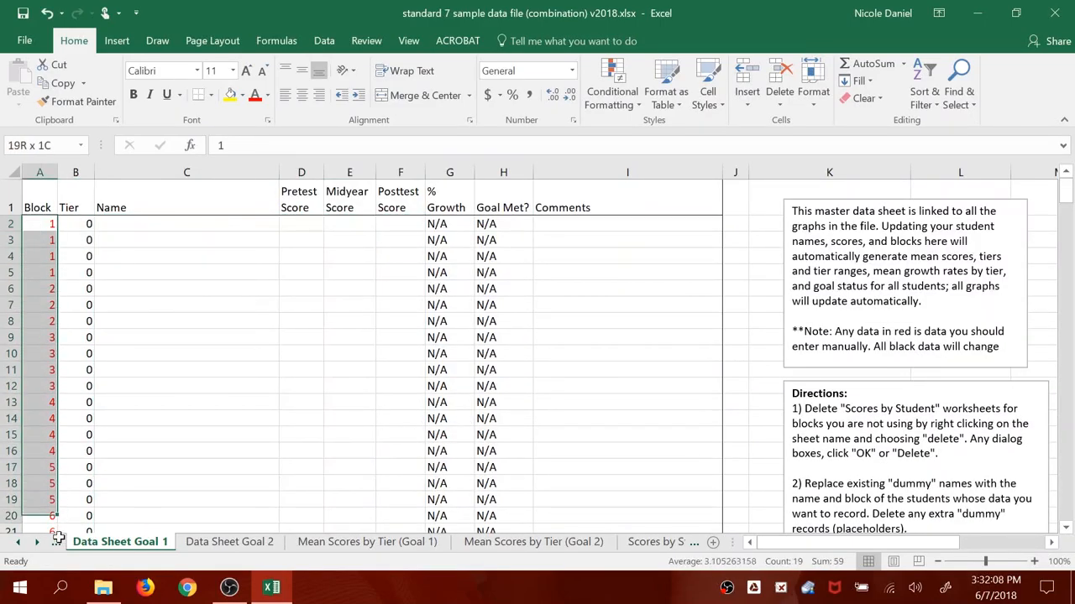
Clear the sample block numbers from column A of Data Sheet Goal 1.
{"action": "scroll", "scroll_direction": "down", "scroll_amount": 3}
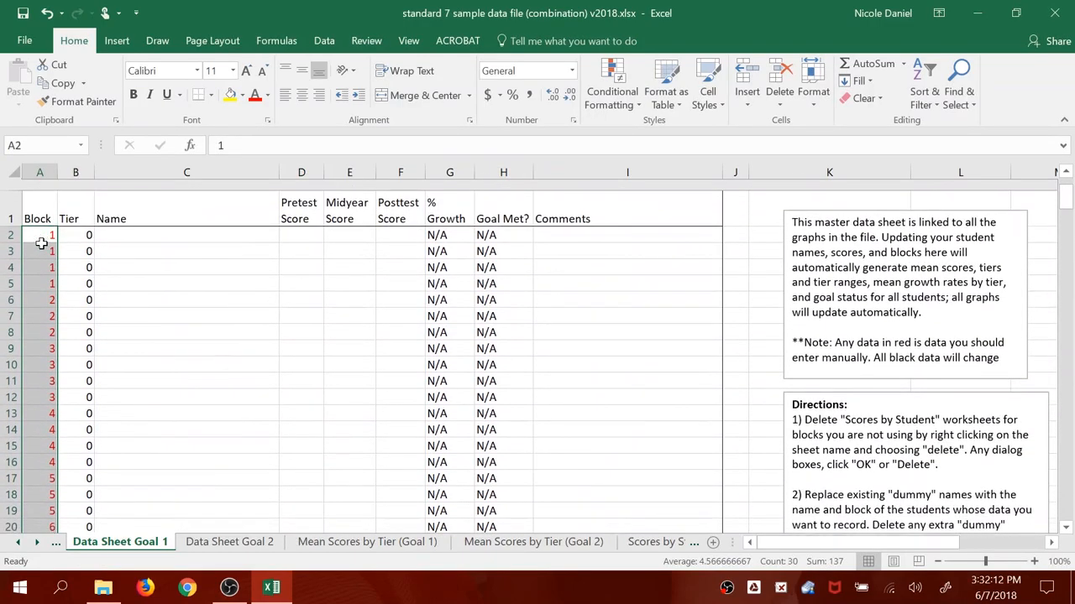
{"action": "right_click", "coordinate": [40, 242]}
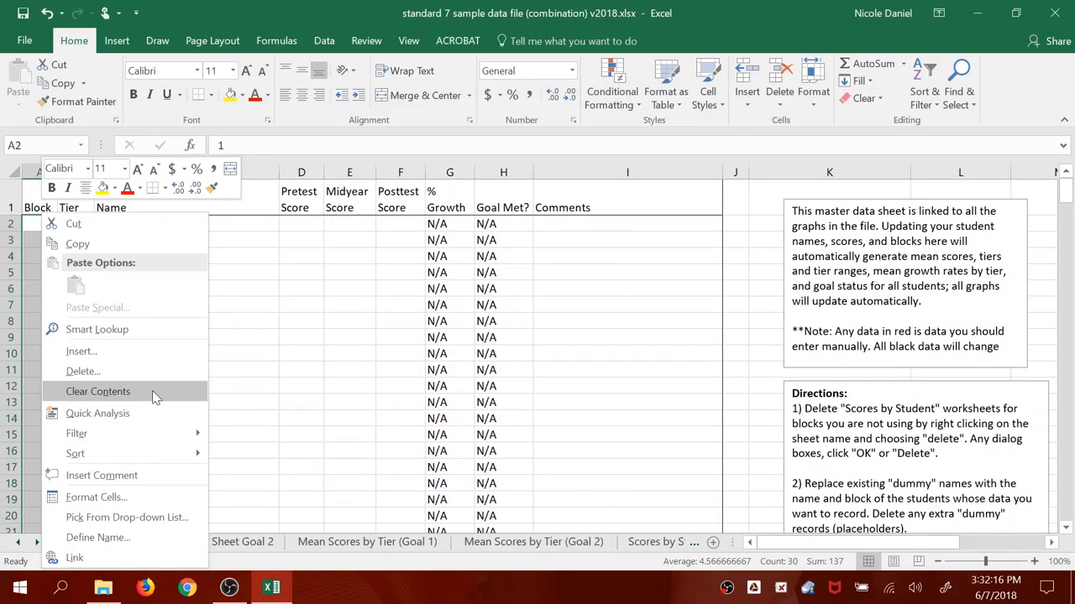
{"action": "left_click", "coordinate": [97, 392]}
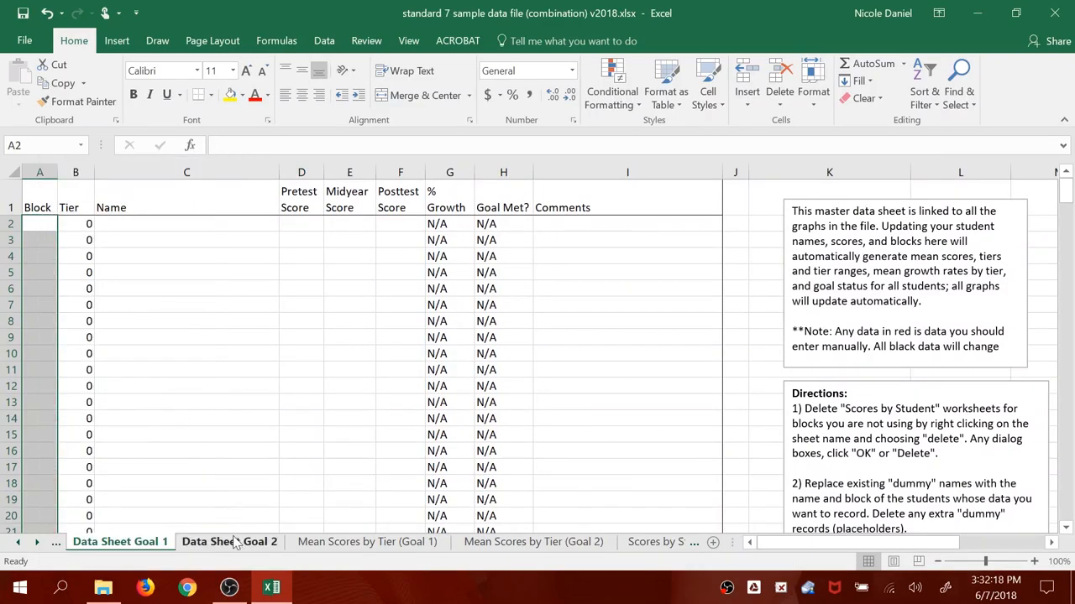
{"action": "mouse_move", "coordinate": [243, 551]}
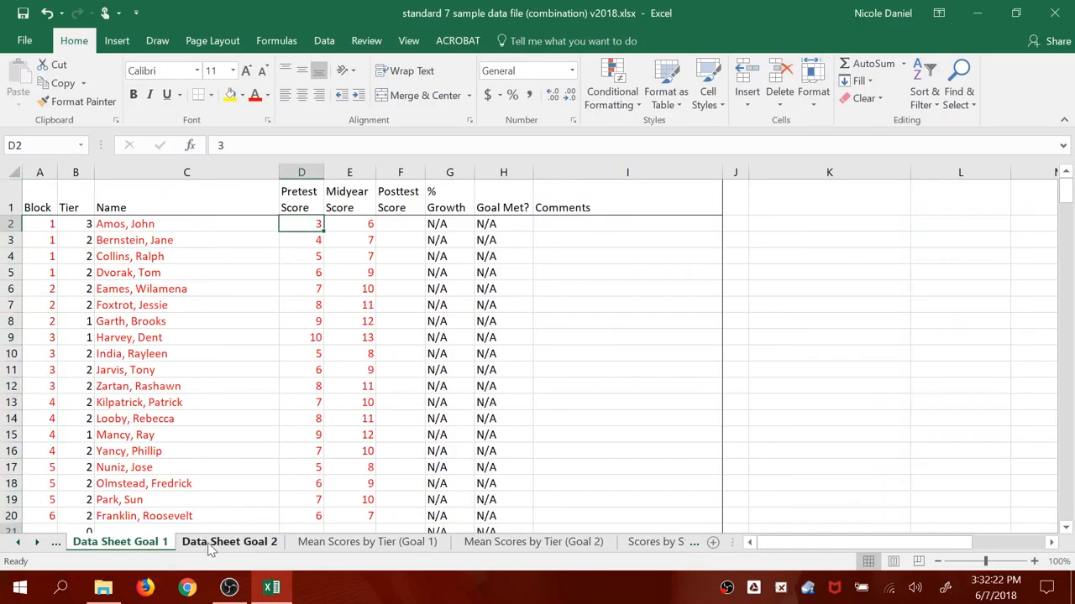
Clear Data Sheet Goal 2's sample data, then return to Data Sheet Goal 1 with cell C2 selected.
{"action": "left_click", "coordinate": [228, 540]}
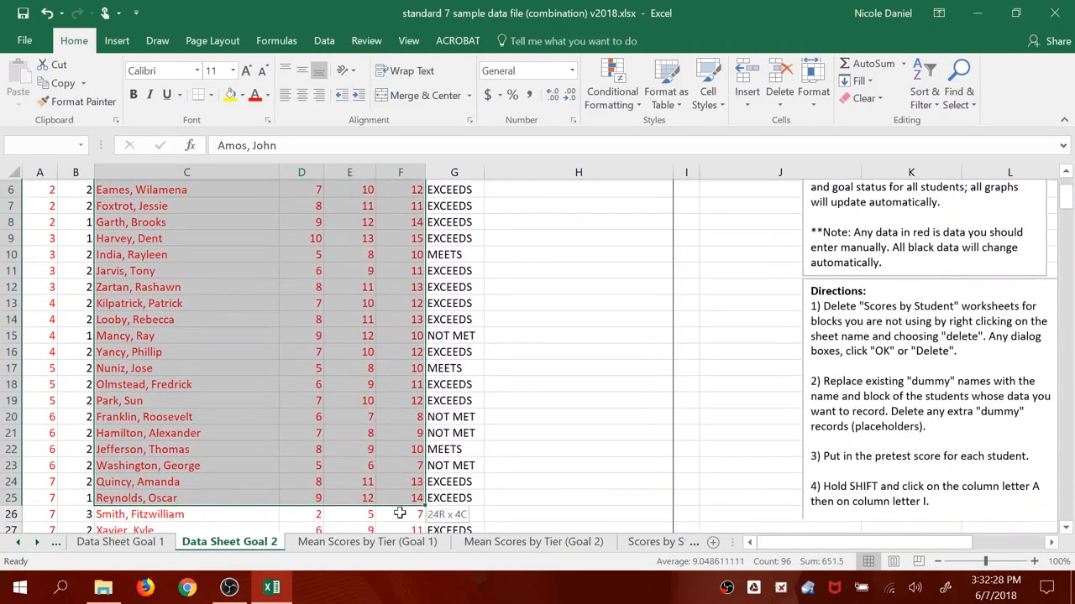
{"action": "scroll", "scroll_direction": "down", "scroll_amount": 3}
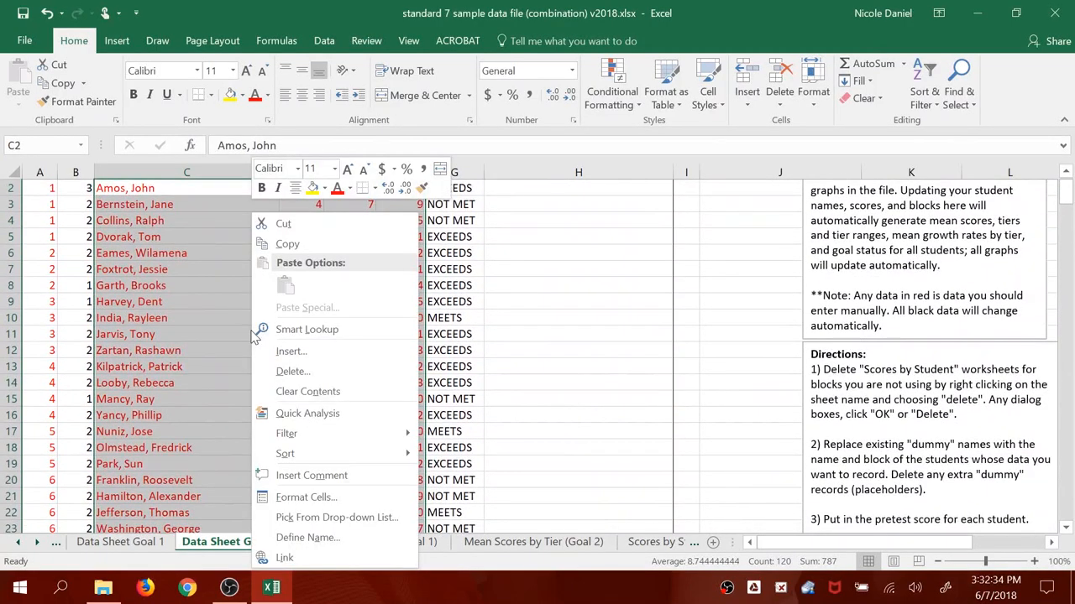
{"action": "mouse_move", "coordinate": [309, 391]}
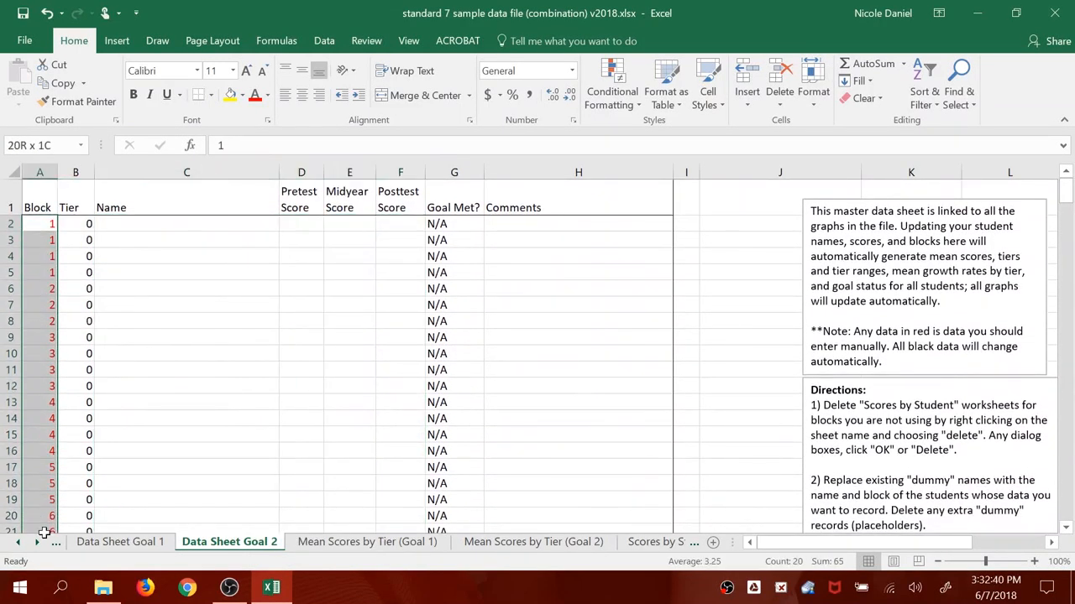
{"action": "scroll", "scroll_direction": "down", "scroll_amount": 3}
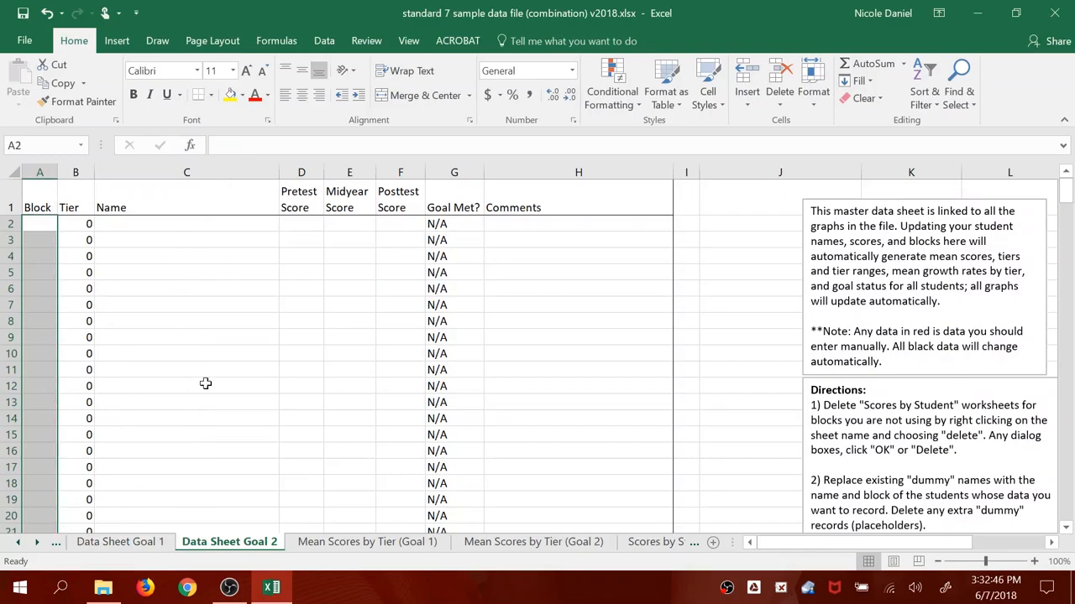
{"action": "left_click", "coordinate": [121, 540]}
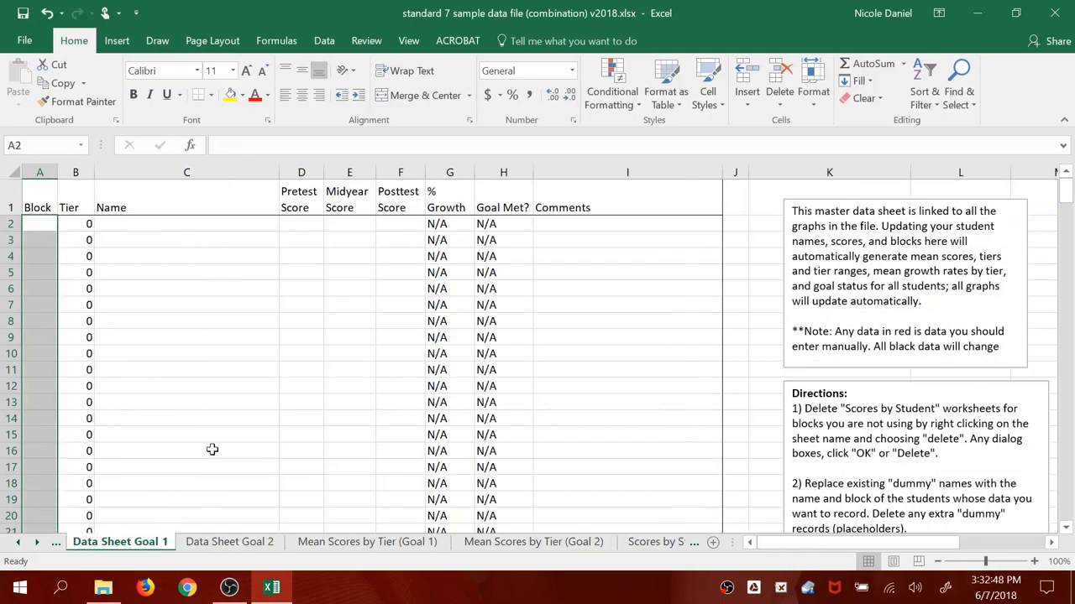
{"action": "left_click", "coordinate": [186, 223]}
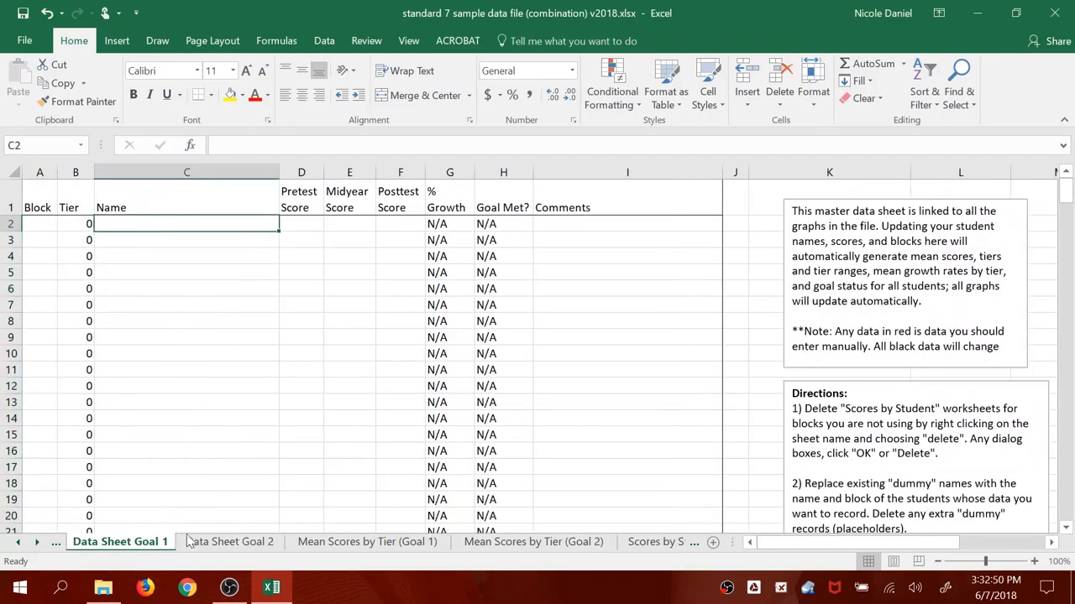
{"action": "left_click", "coordinate": [186, 588]}
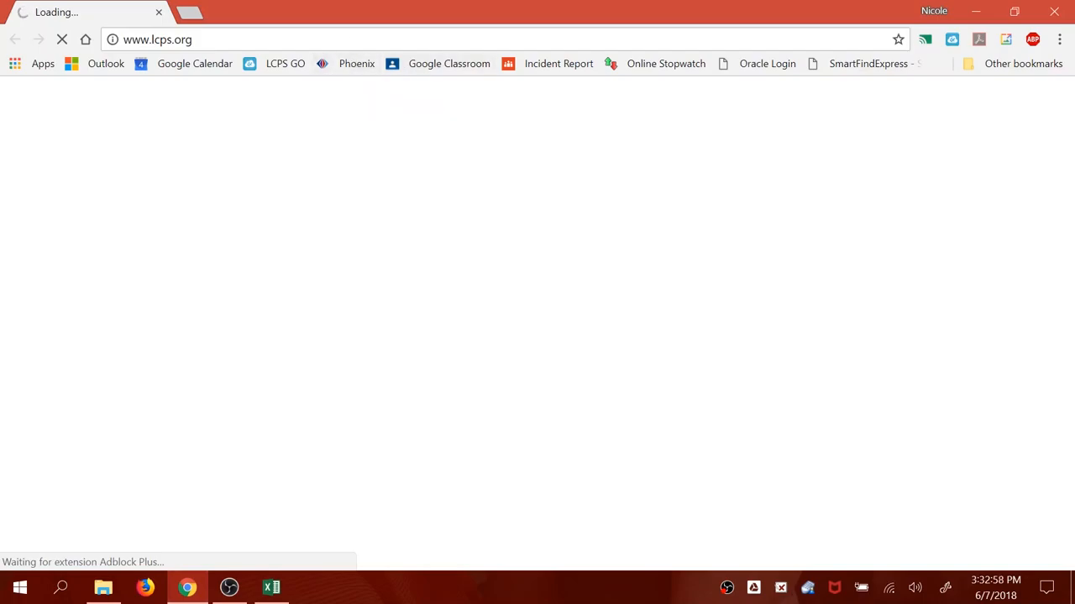
{"action": "type", "text": "sis.lcps.org"}
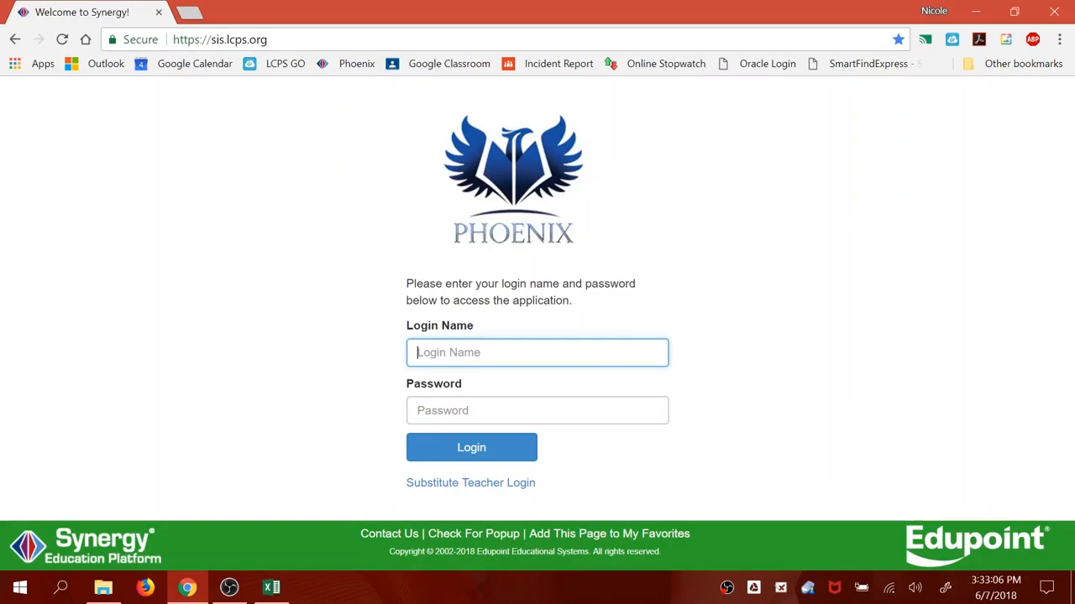
{"action": "type", "text": "ndaniel"}
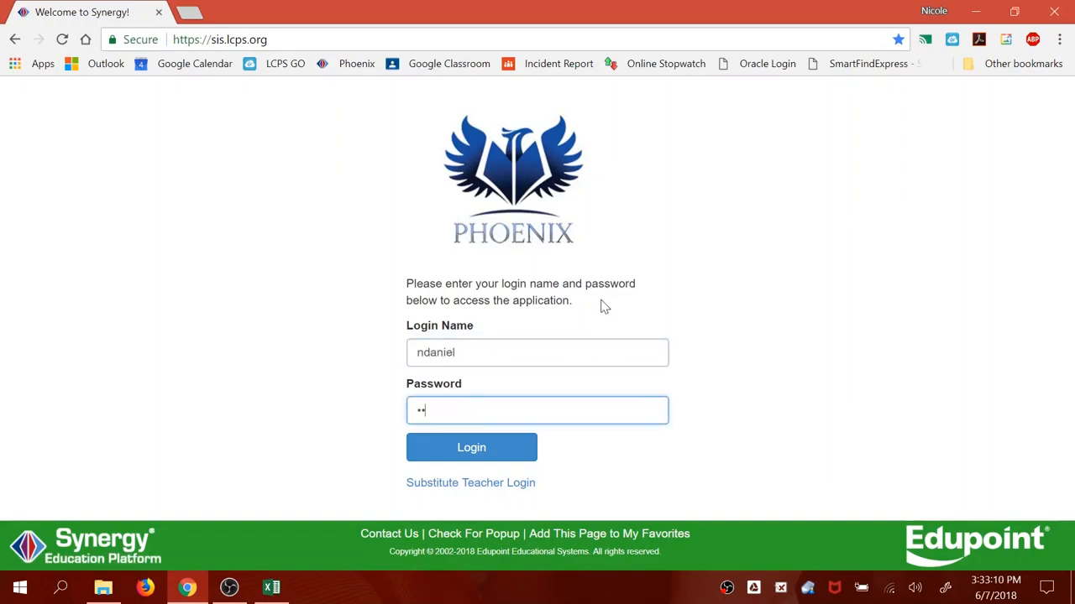
{"action": "left_click", "coordinate": [471, 446]}
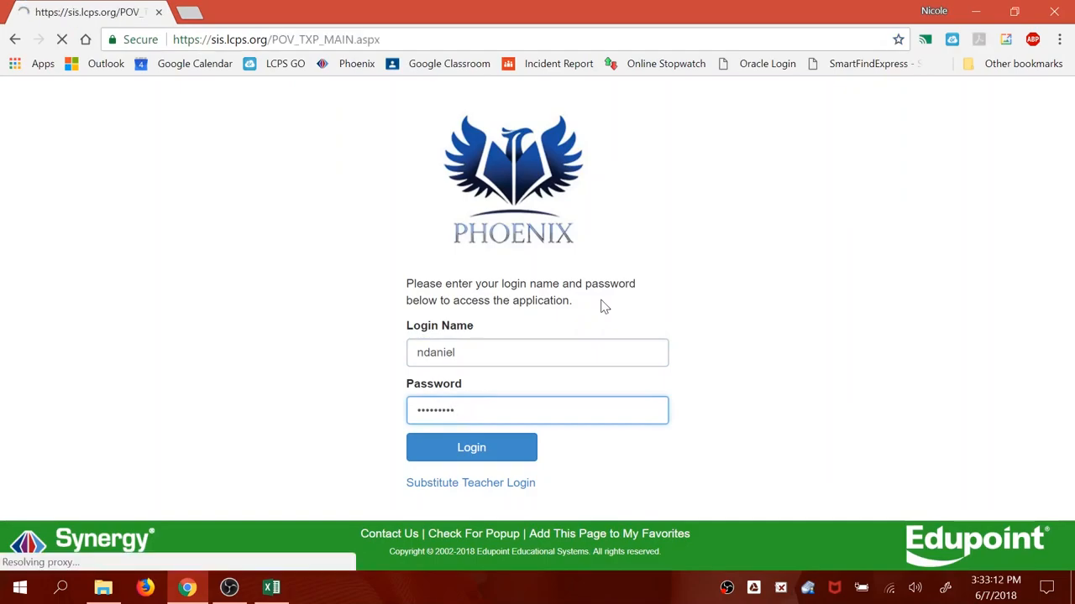
{"action": "left_click", "coordinate": [470, 447]}
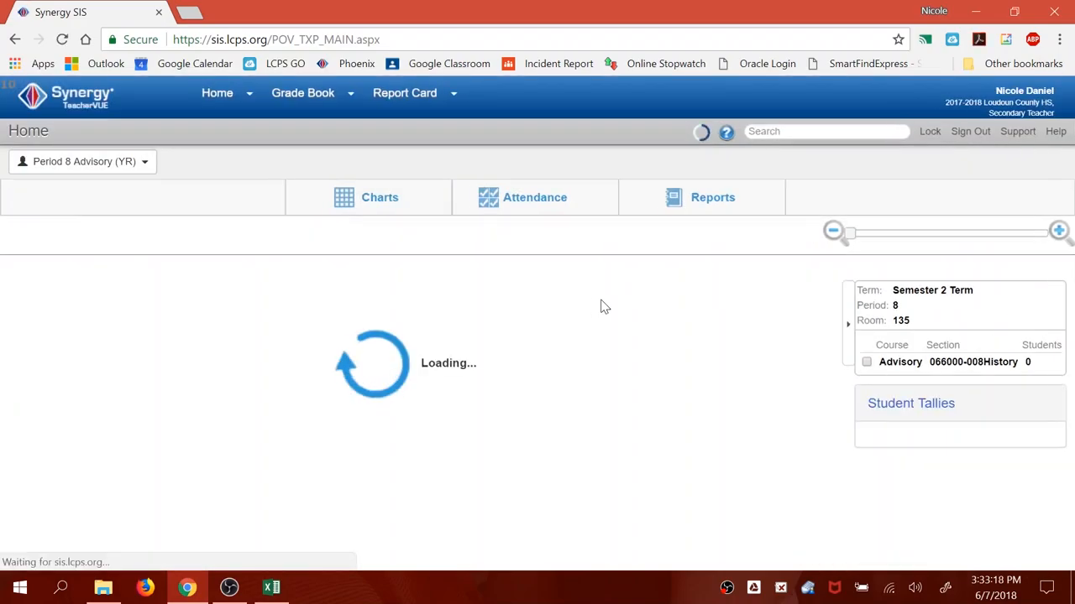
Open the Grade Book for Period 3 AP Psychology, MP4.
{"action": "left_click", "coordinate": [300, 92]}
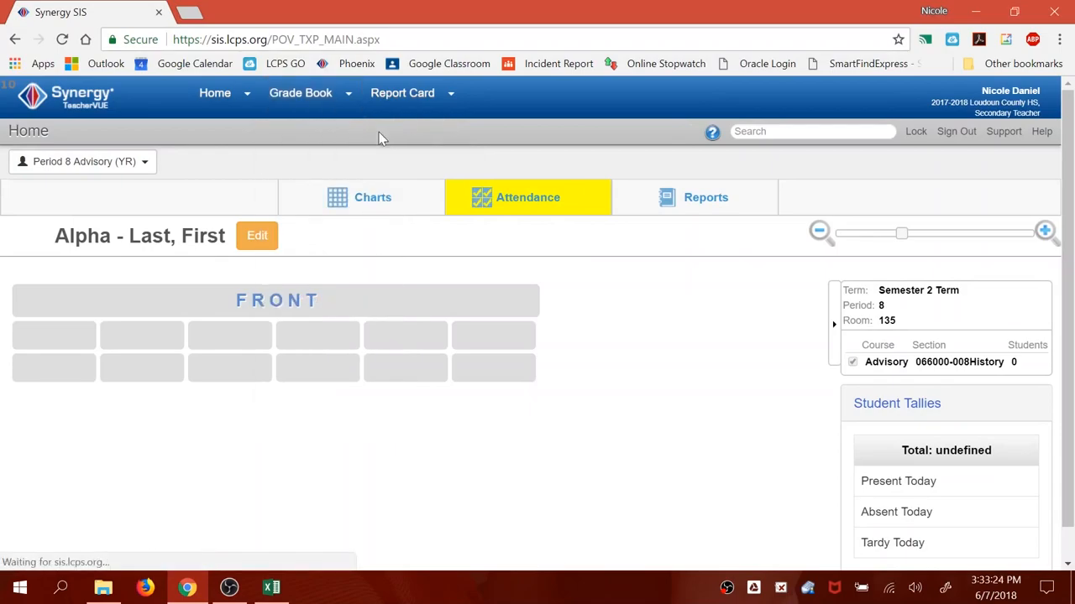
{"action": "left_click", "coordinate": [299, 92]}
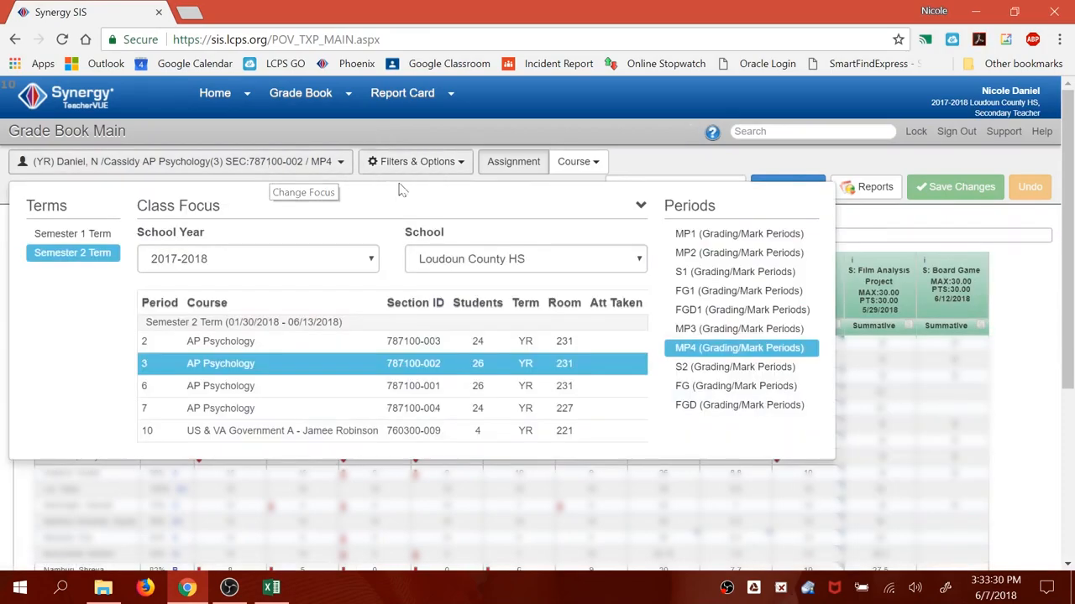
{"action": "mouse_move", "coordinate": [343, 370]}
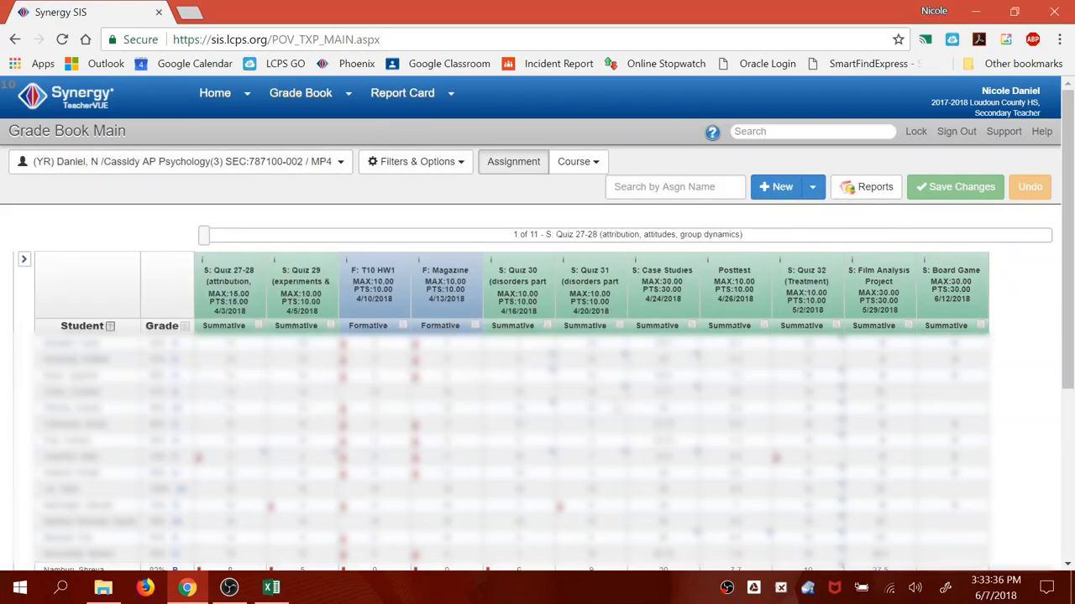
{"action": "mouse_move", "coordinate": [890, 277]}
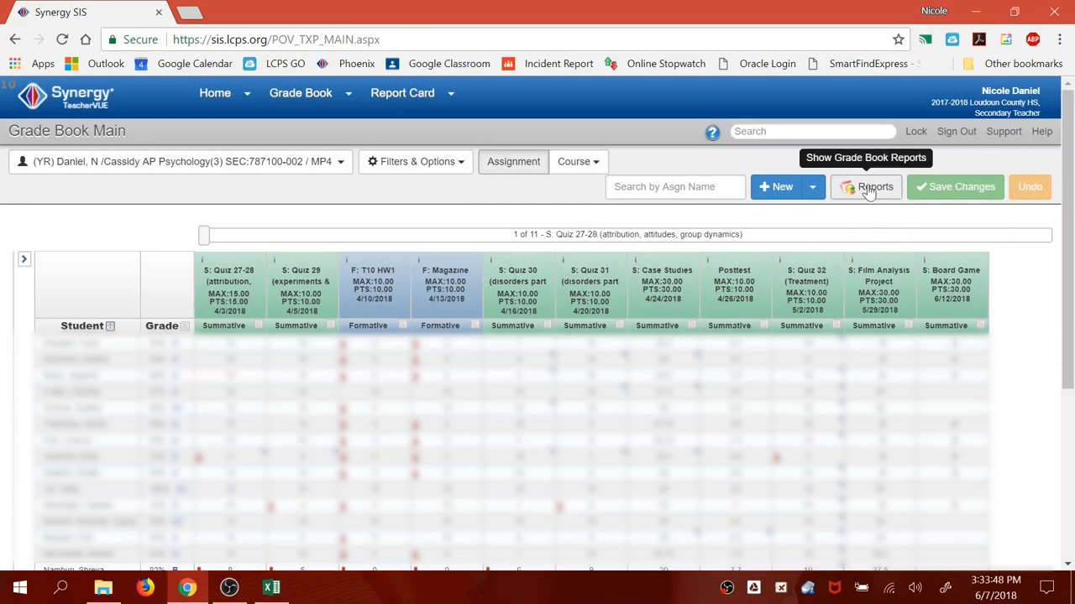
Run the Print Grade Book report with XLS Excel spreadsheet output.
{"action": "left_click", "coordinate": [874, 187]}
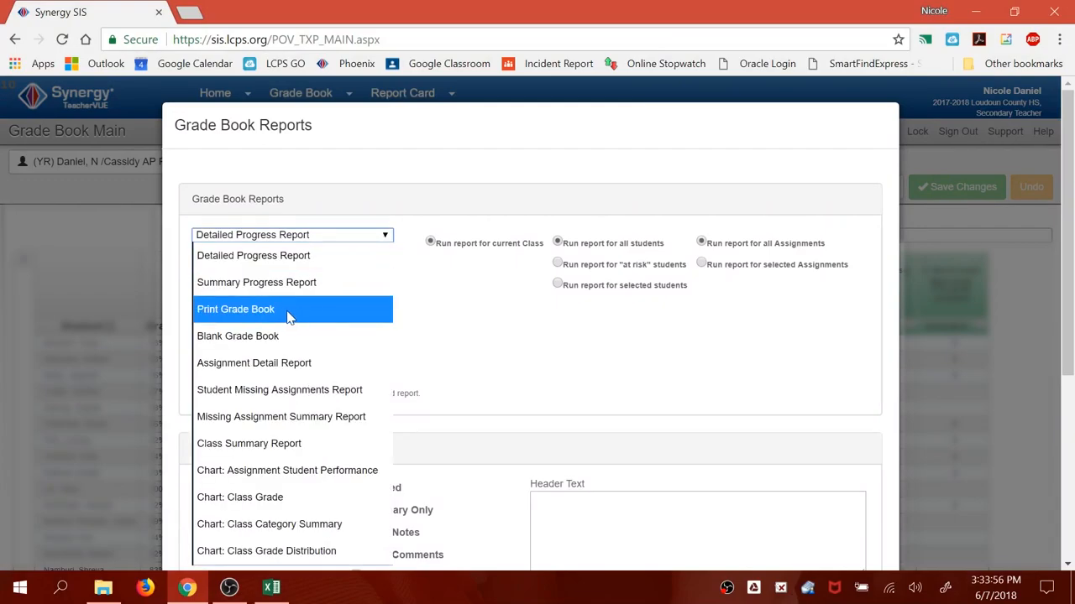
{"action": "left_click", "coordinate": [235, 309]}
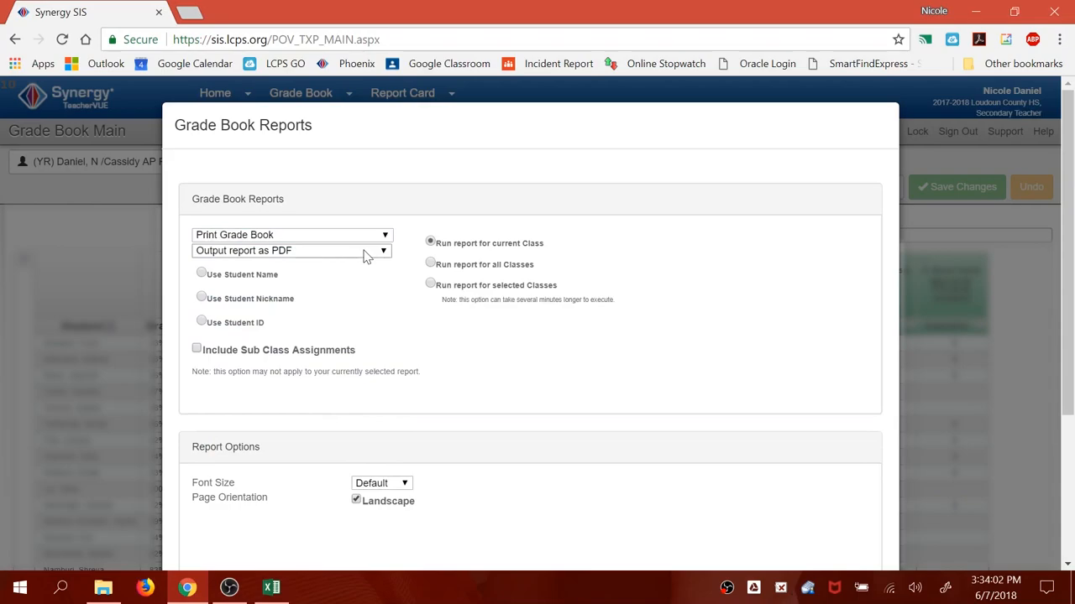
{"action": "left_click", "coordinate": [292, 250]}
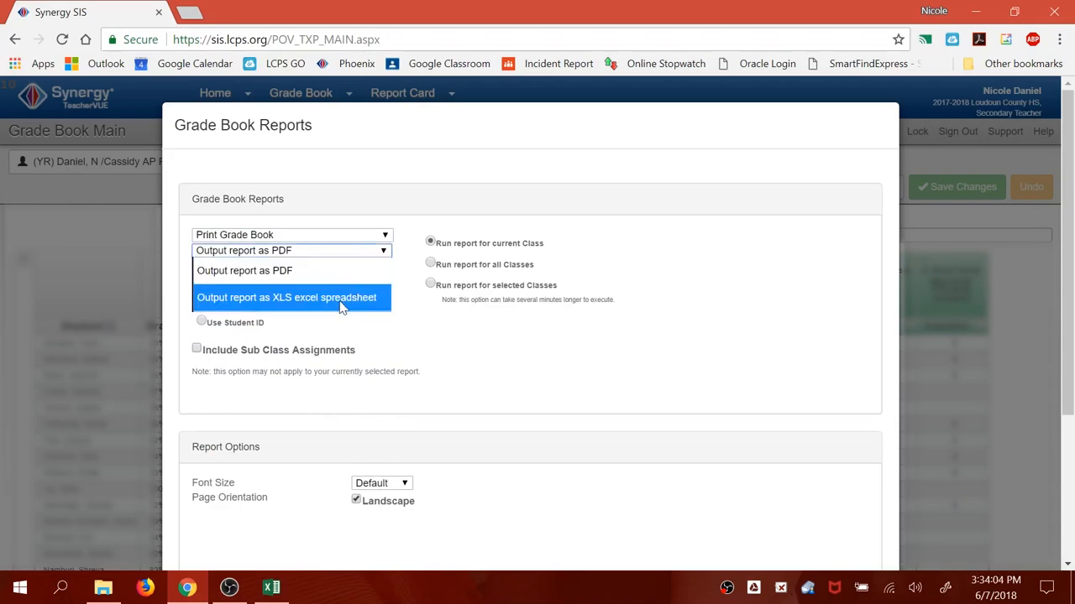
{"action": "left_click", "coordinate": [285, 297]}
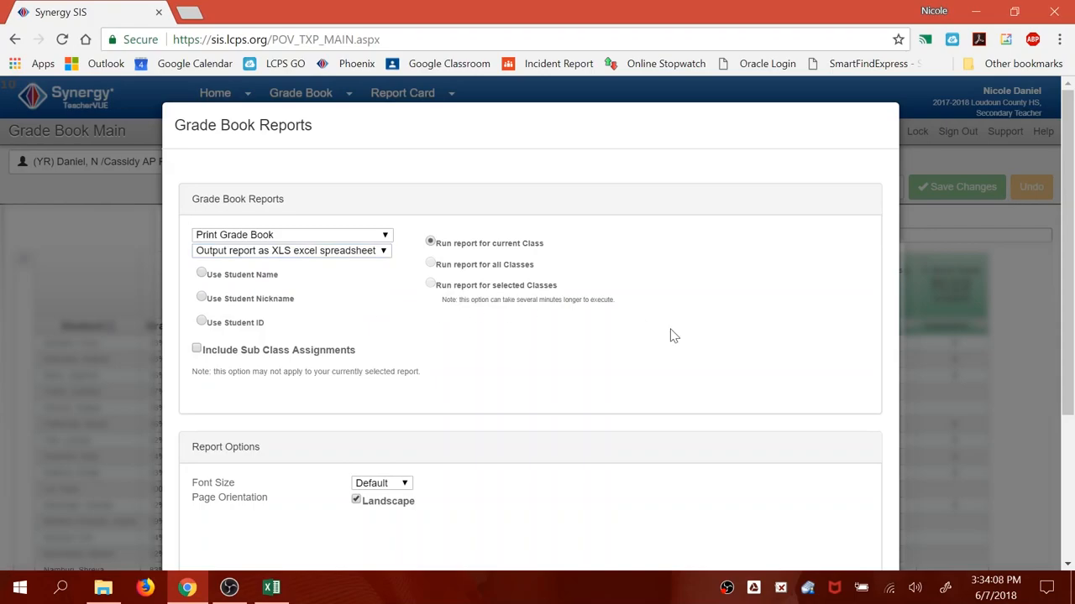
{"action": "mouse_move", "coordinate": [1065, 165]}
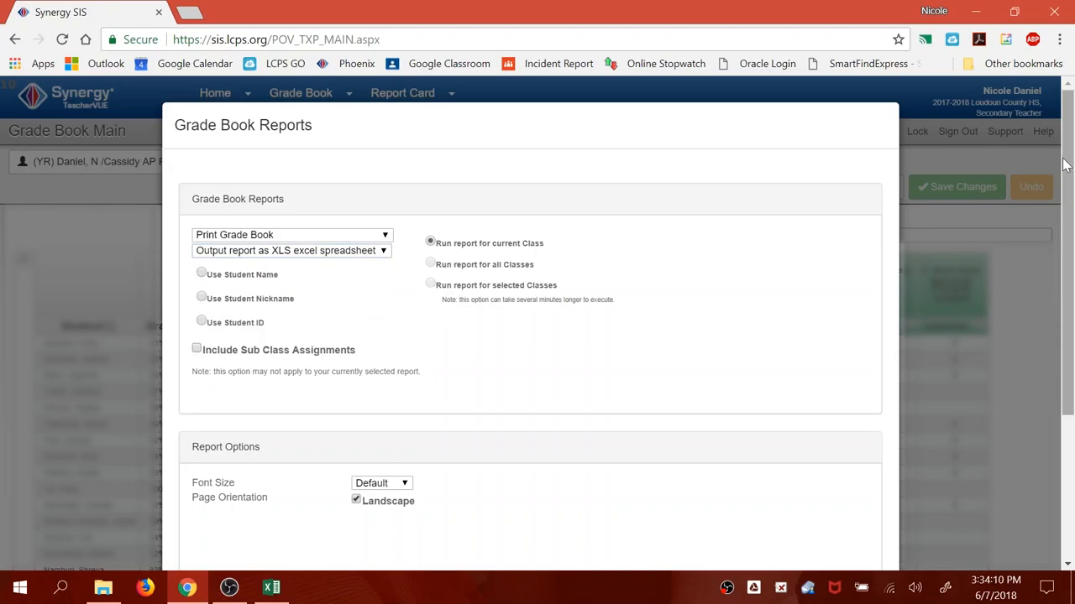
{"action": "scroll", "scroll_direction": "down", "scroll_amount": 3}
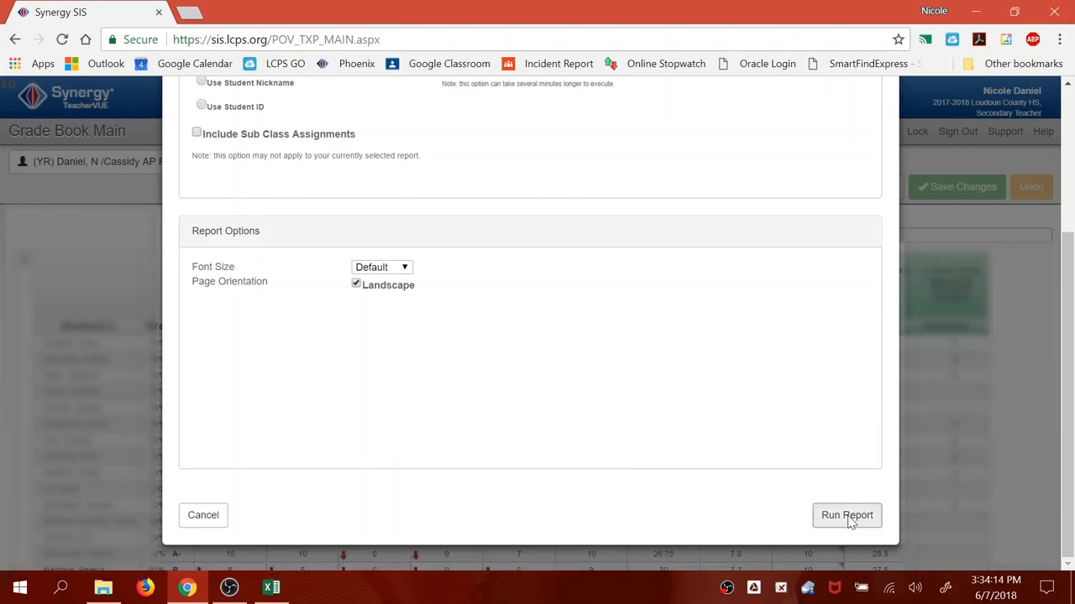
{"action": "left_click", "coordinate": [846, 514]}
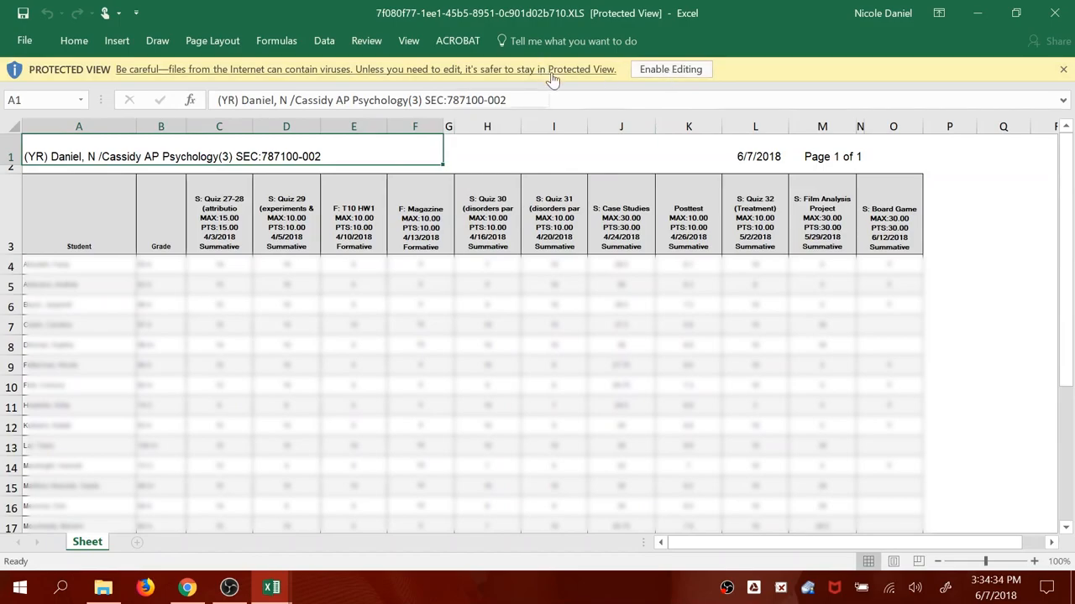
Enable editing on the exported gradebook and copy the student names in column A.
{"action": "left_click", "coordinate": [670, 69]}
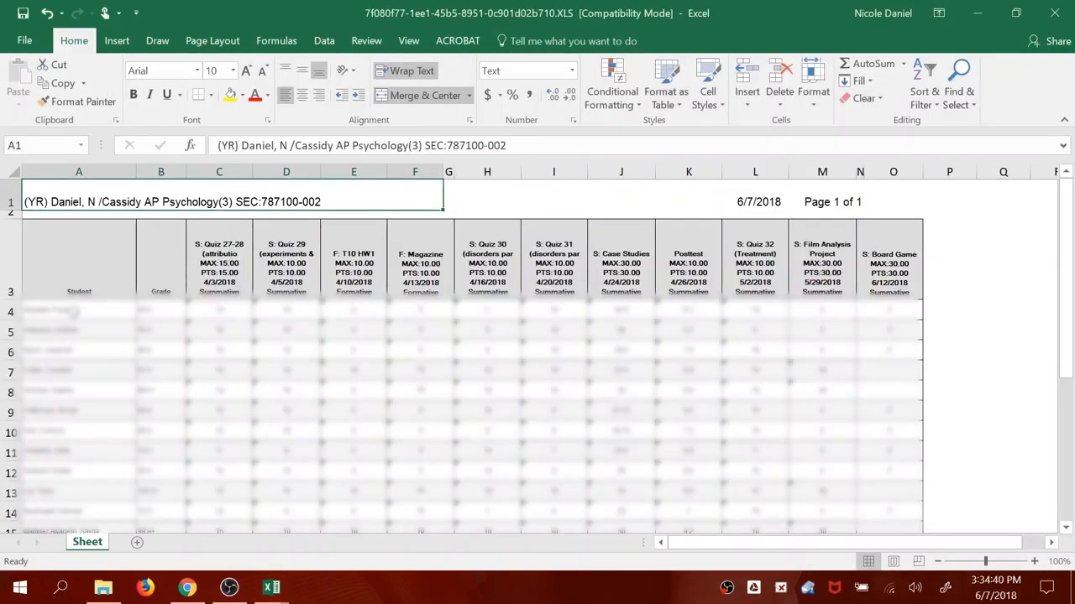
{"action": "left_click", "coordinate": [78, 311]}
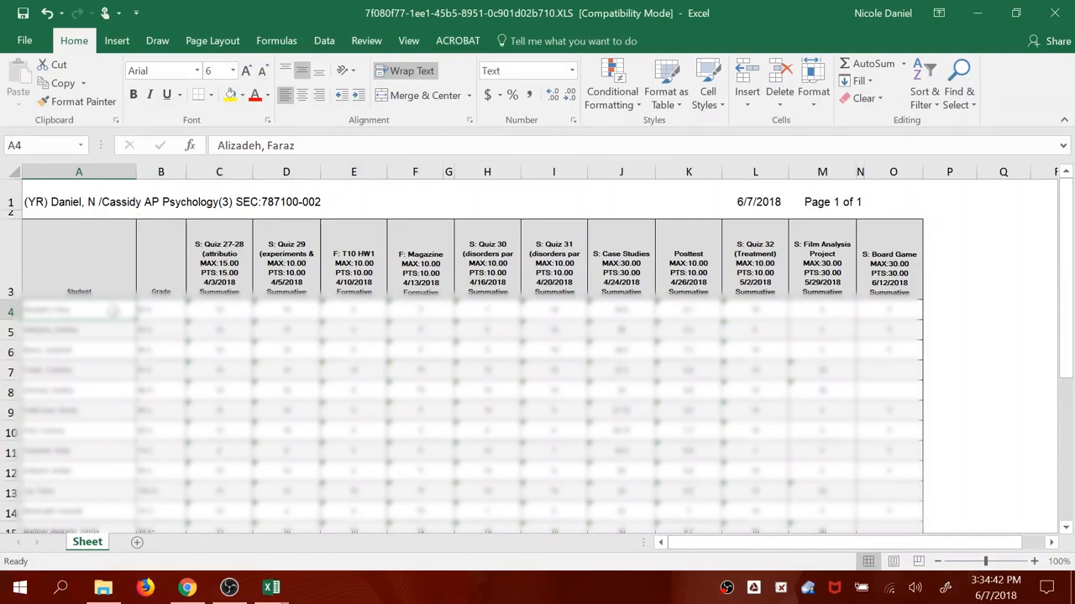
{"action": "left_click_drag", "start_coordinate": [79, 311], "coordinate": [79, 512]}
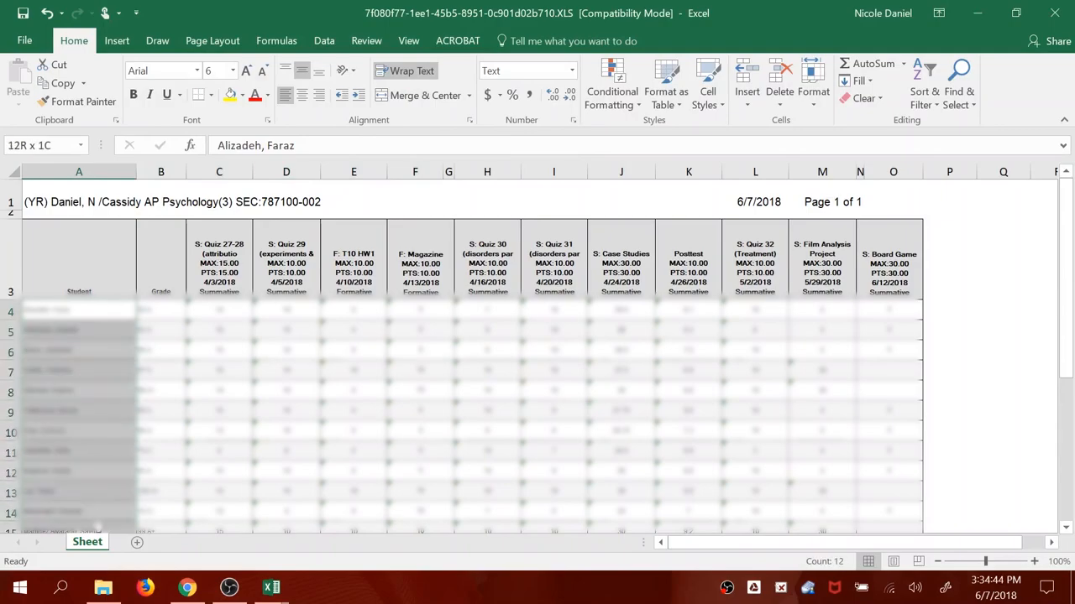
{"action": "scroll", "scroll_direction": "down", "scroll_amount": 3}
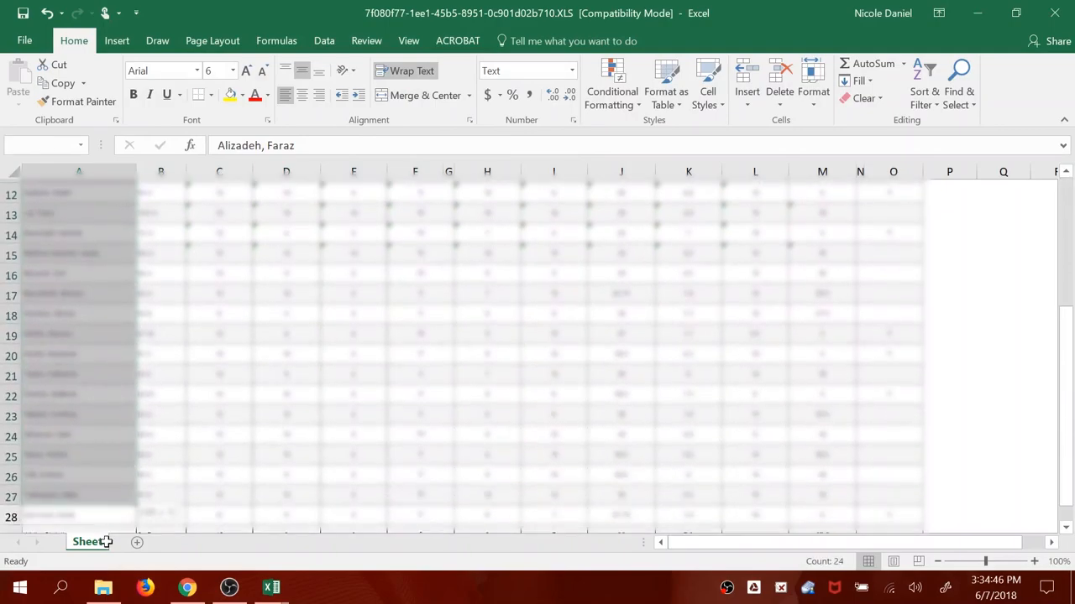
{"action": "scroll", "scroll_direction": "down", "scroll_amount": 3}
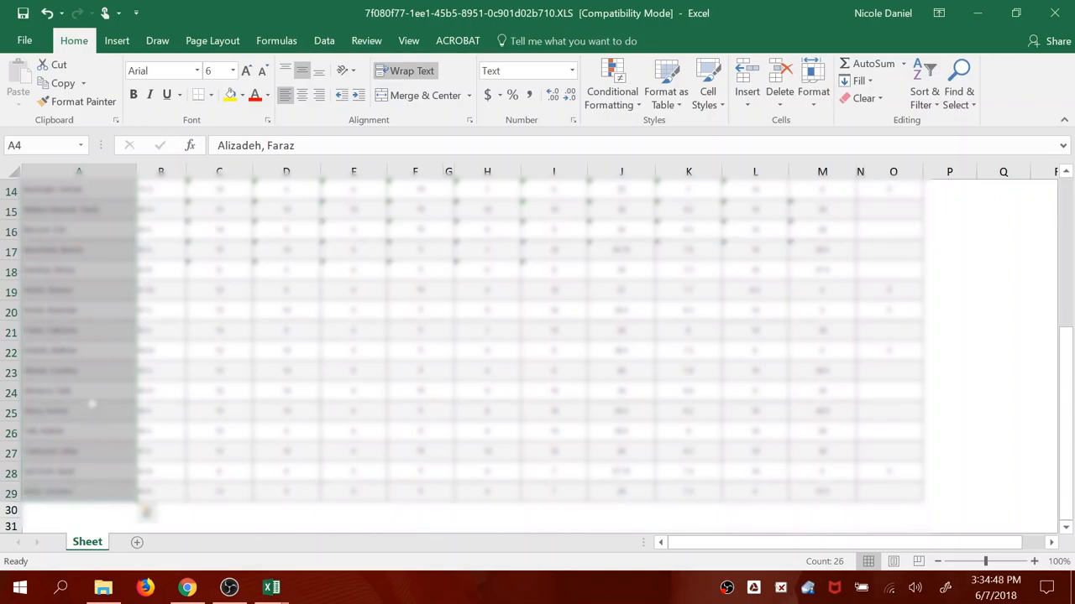
{"action": "scroll", "scroll_direction": "down", "scroll_amount": 3}
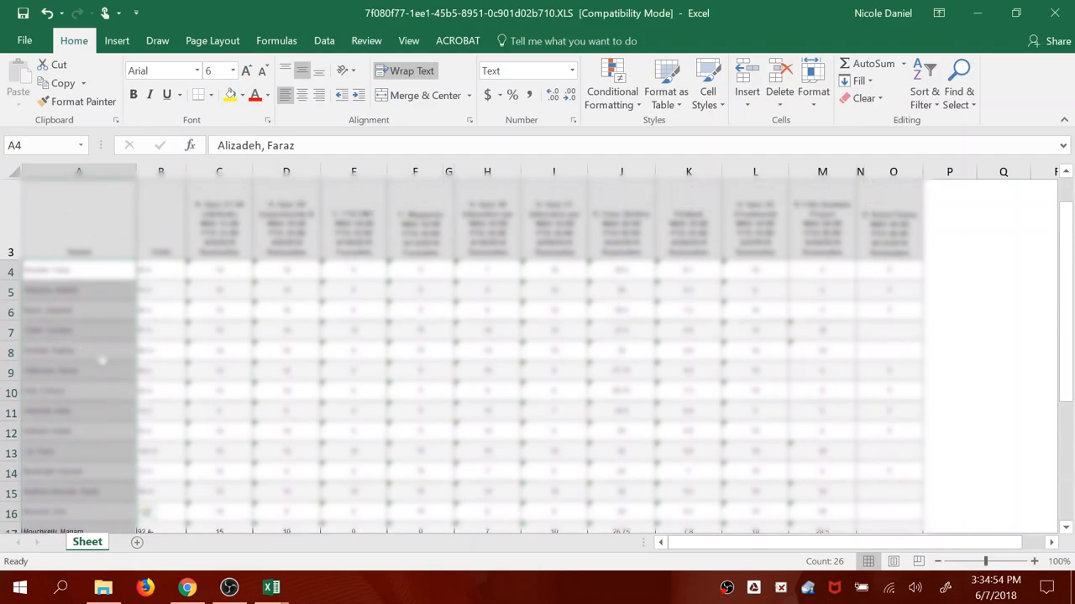
{"action": "mouse_move", "coordinate": [102, 348]}
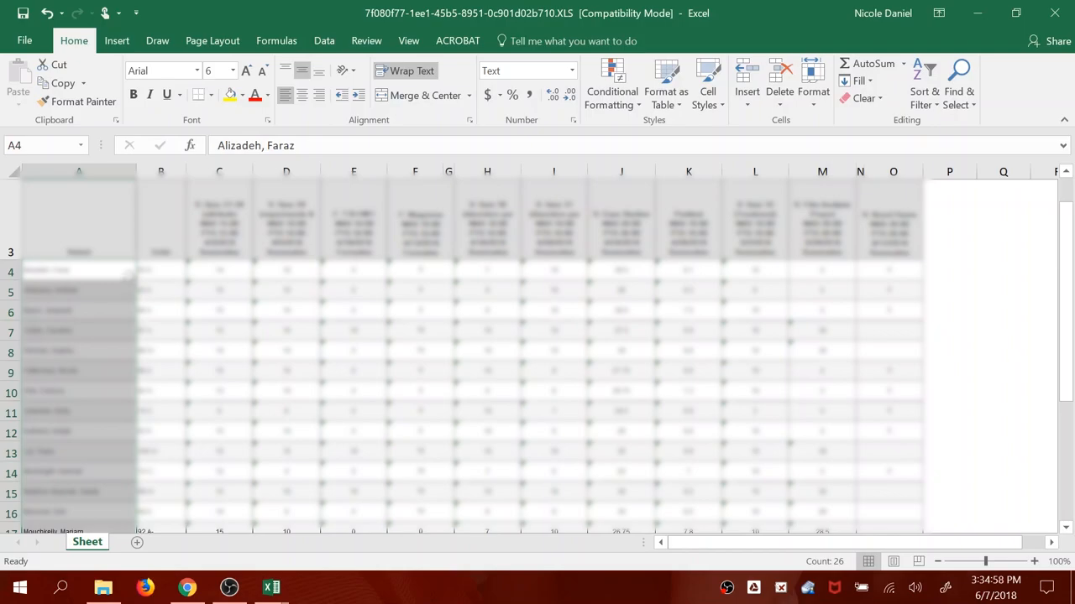
{"action": "right_click", "coordinate": [79, 270]}
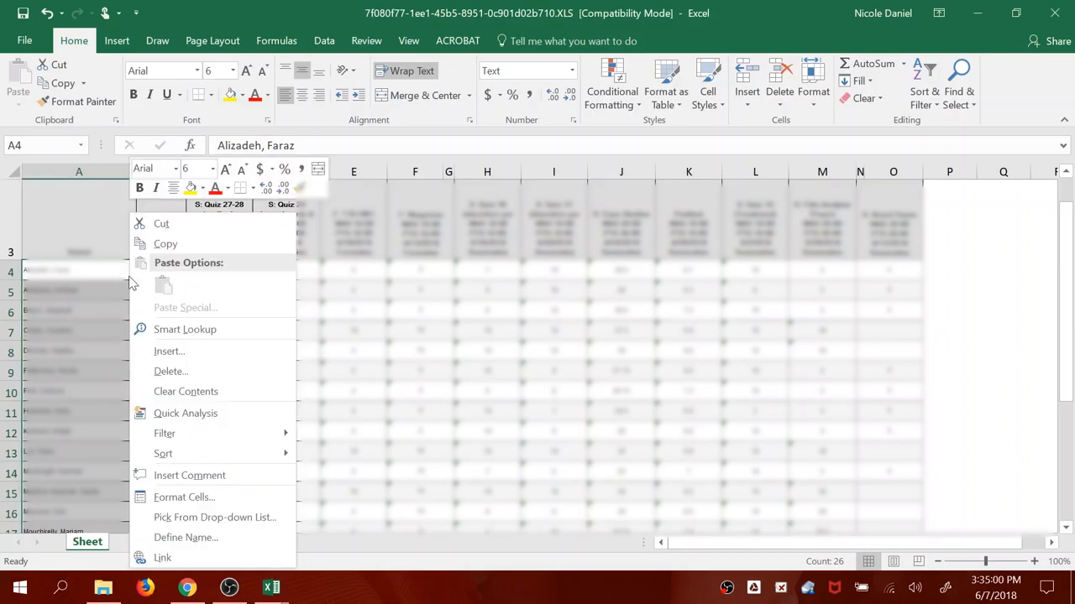
{"action": "mouse_move", "coordinate": [165, 245]}
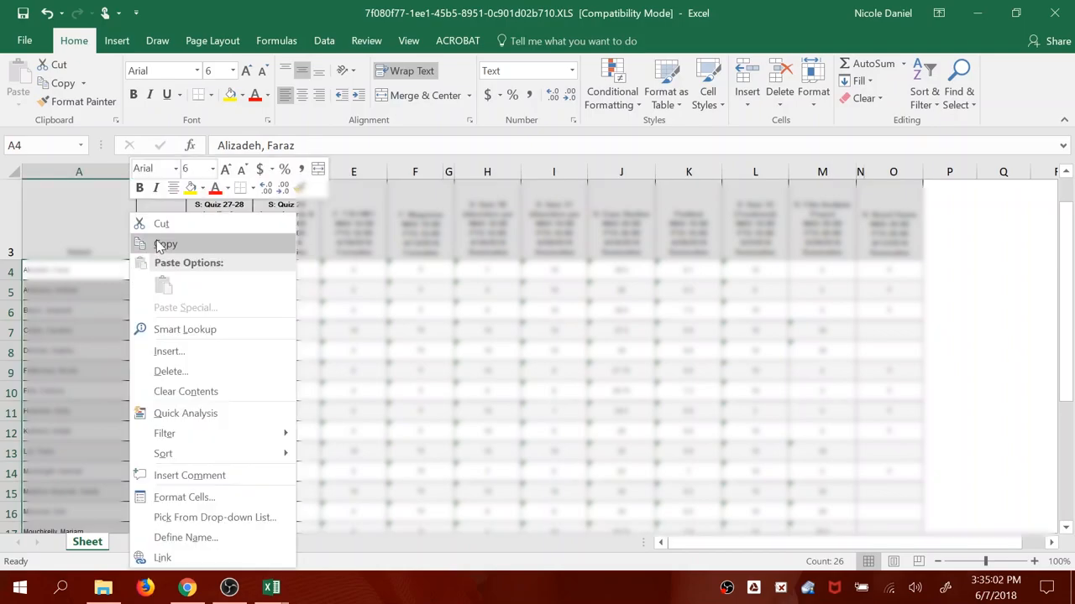
{"action": "left_click", "coordinate": [165, 245]}
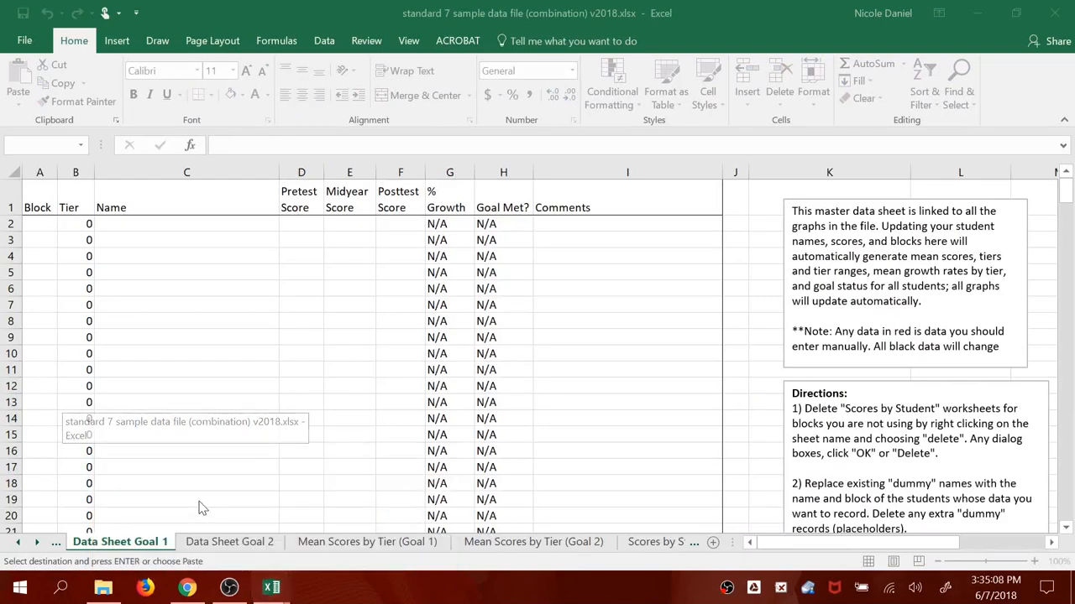
Paste the copied student names into the Name column starting at C2 on Data Sheet Goal 1.
{"action": "left_click", "coordinate": [187, 225]}
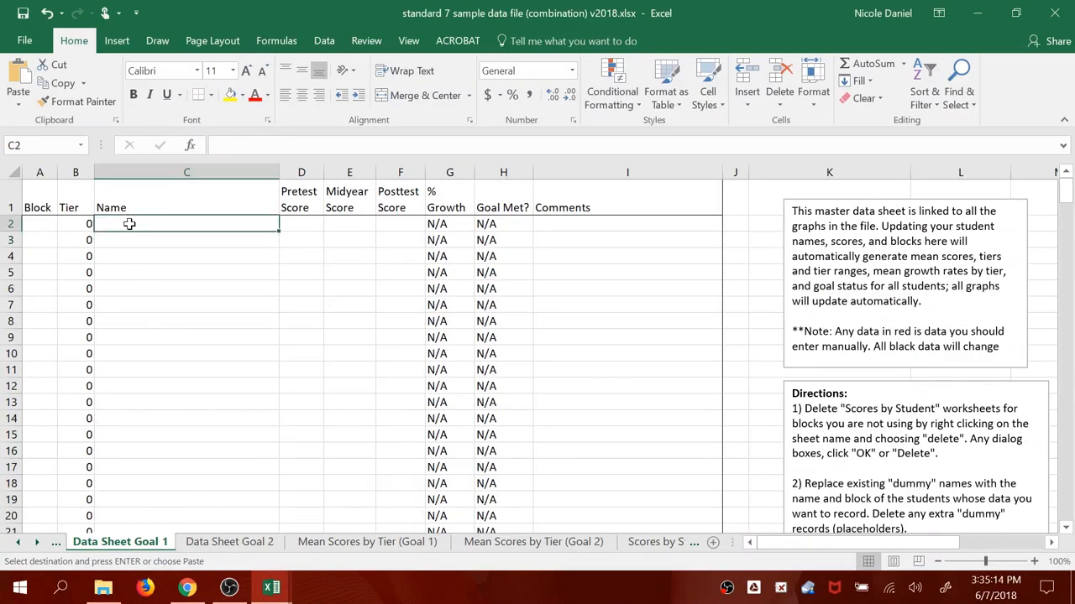
{"action": "right_click", "coordinate": [129, 223]}
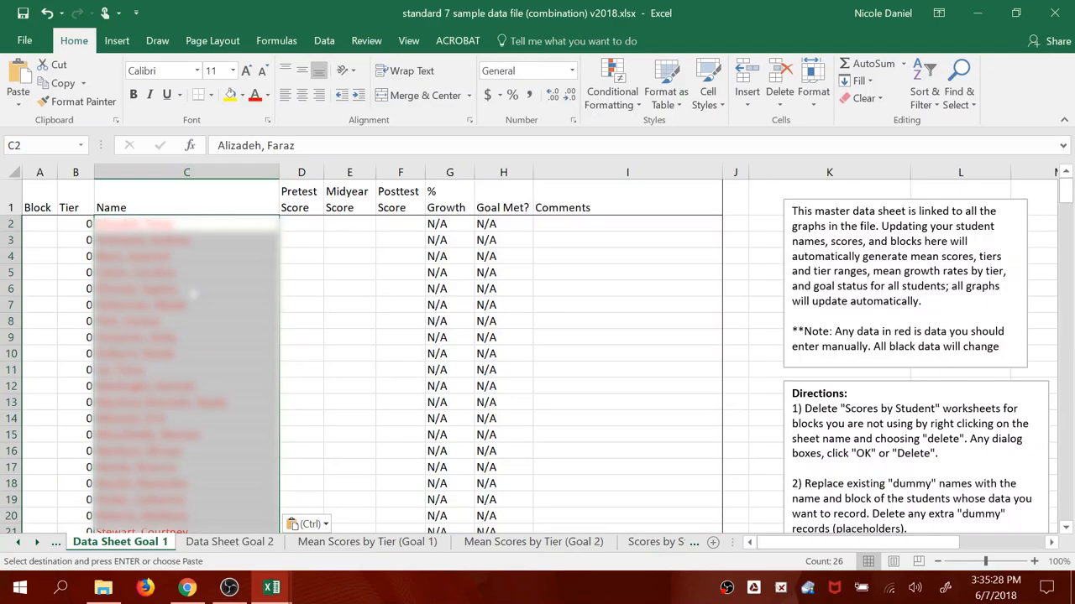
Enter block number 3 in A2 and A3 and fill it down the student rows.
{"action": "left_click", "coordinate": [40, 225]}
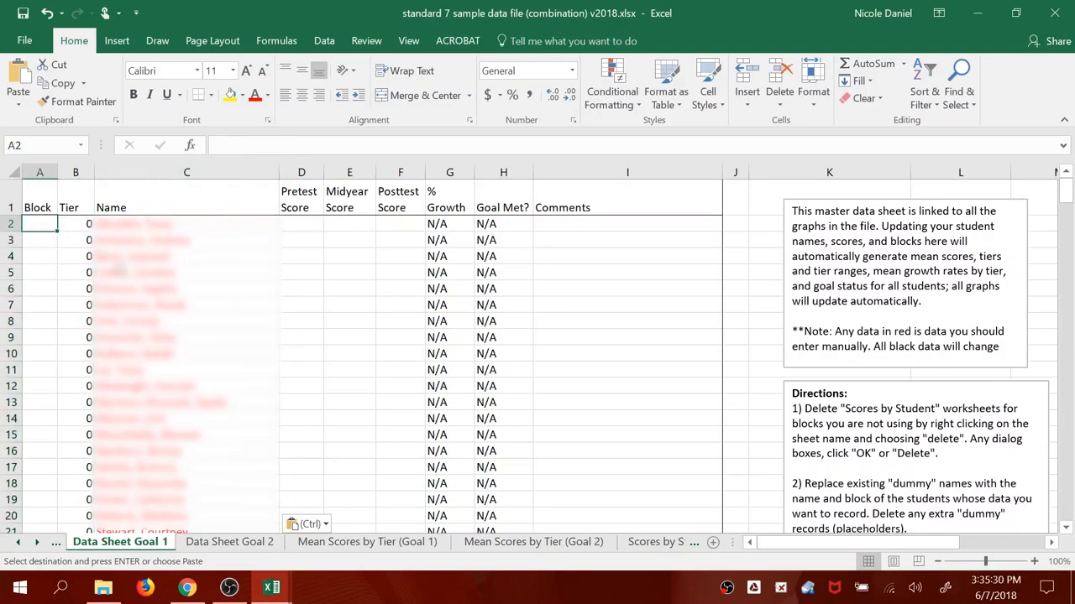
{"action": "mouse_move", "coordinate": [250, 299]}
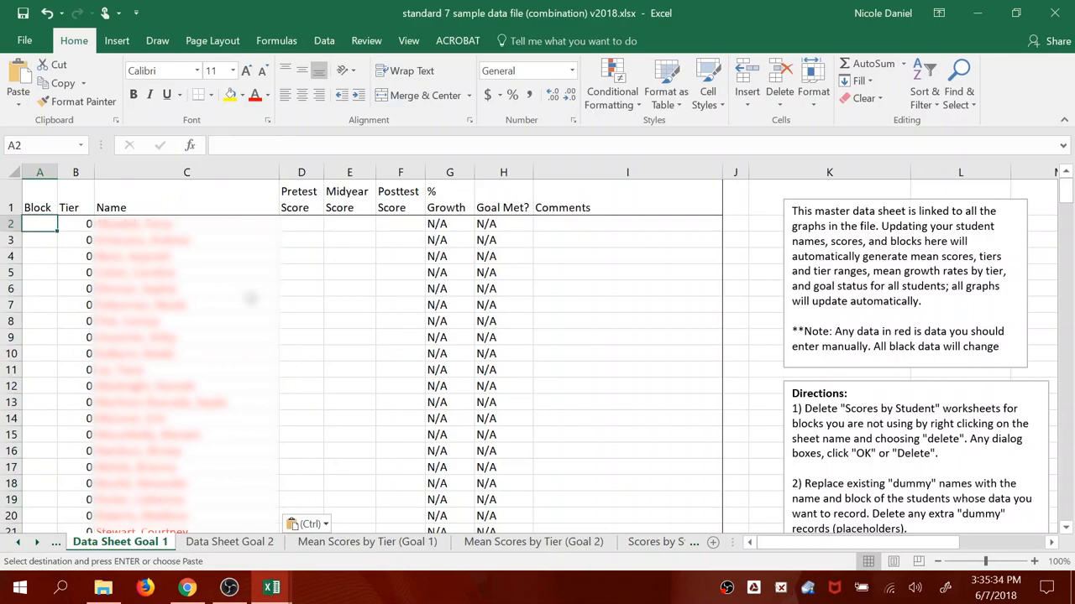
{"action": "mouse_move", "coordinate": [294, 292]}
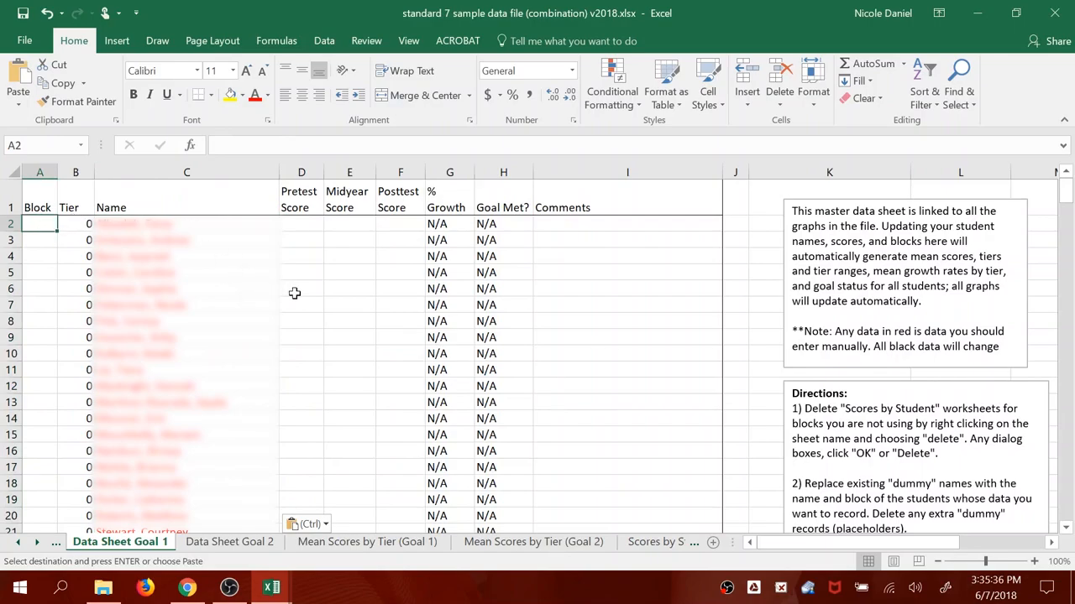
{"action": "type", "text": "3"}
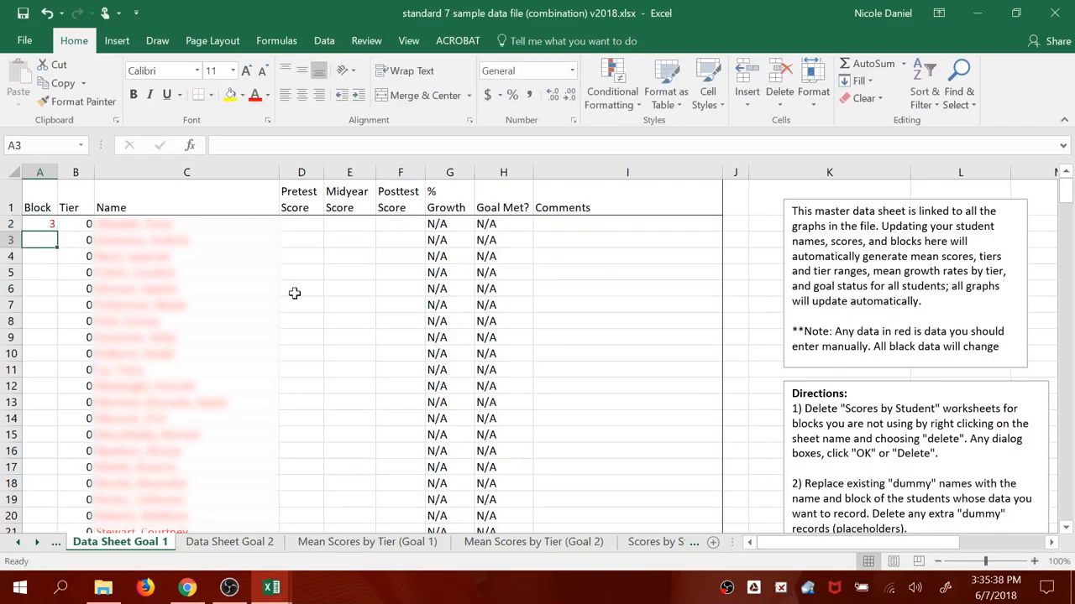
{"action": "type", "text": "3"}
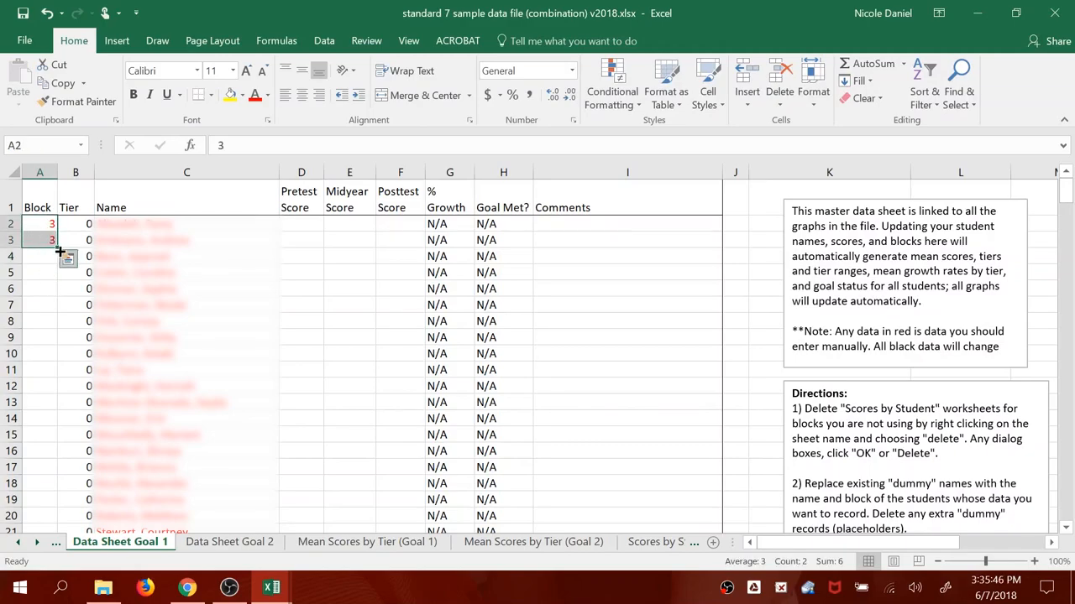
{"action": "mouse_move", "coordinate": [57, 255]}
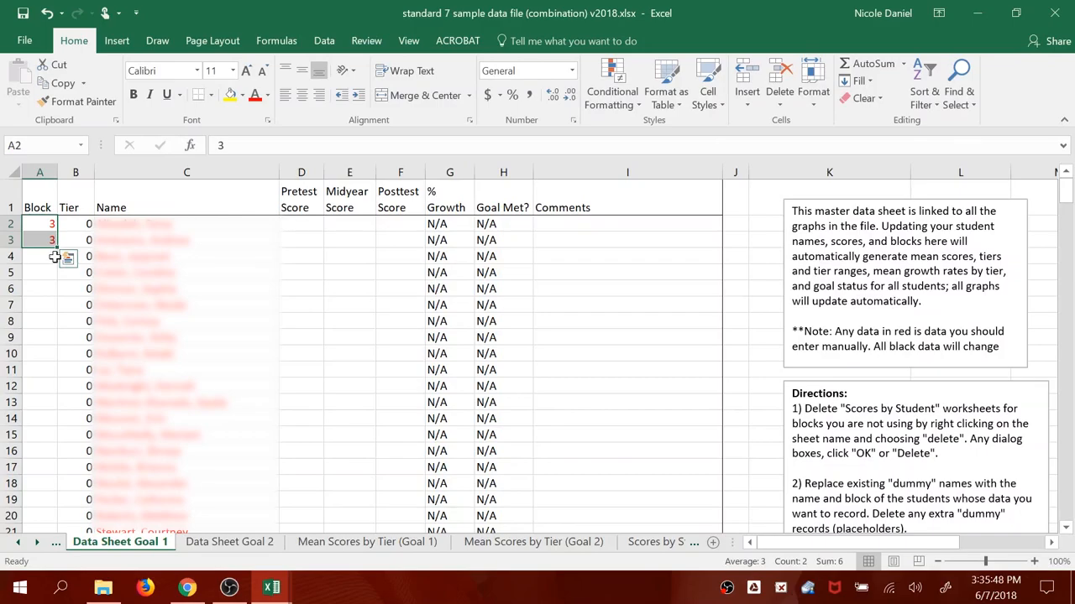
{"action": "mouse_move", "coordinate": [57, 255]}
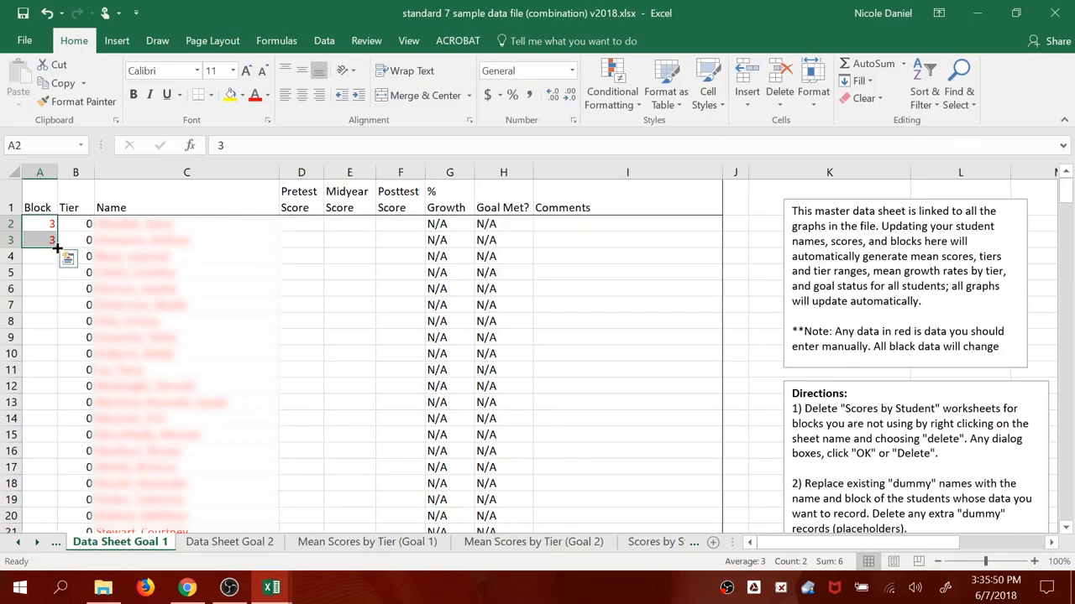
{"action": "left_click_drag", "start_coordinate": [57, 248], "coordinate": [61, 336]}
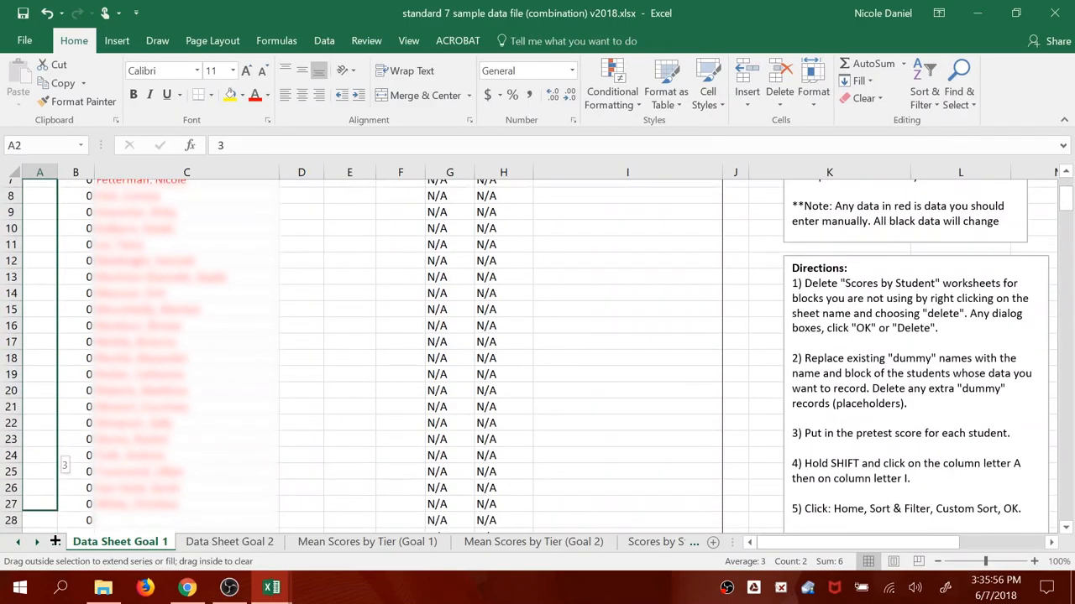
Review the pasted student names down the Name column.
{"action": "scroll", "scroll_direction": "down", "scroll_amount": 3}
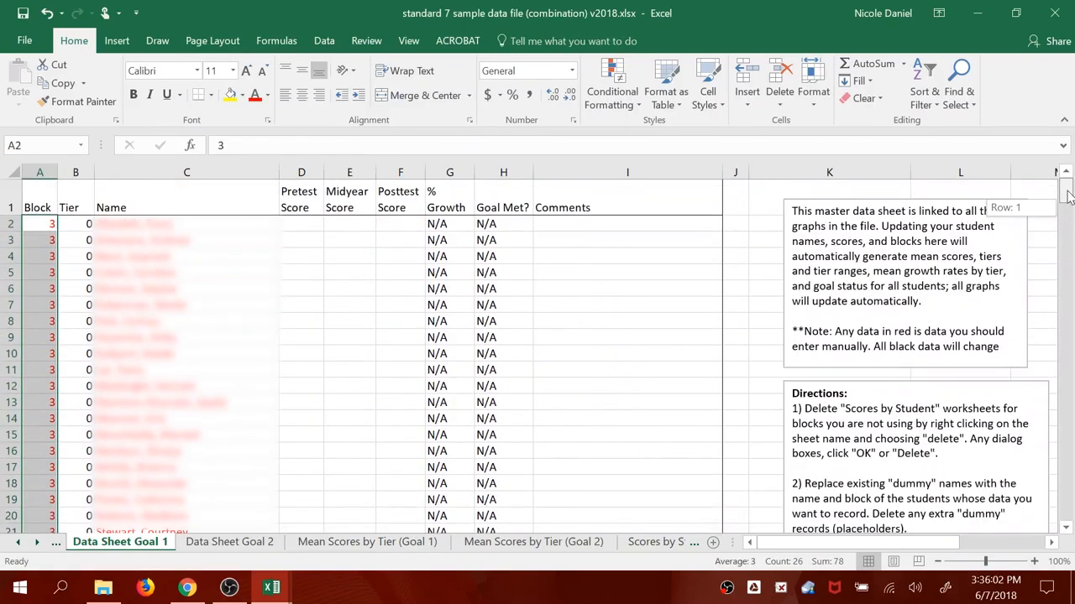
{"action": "left_click", "coordinate": [186, 353]}
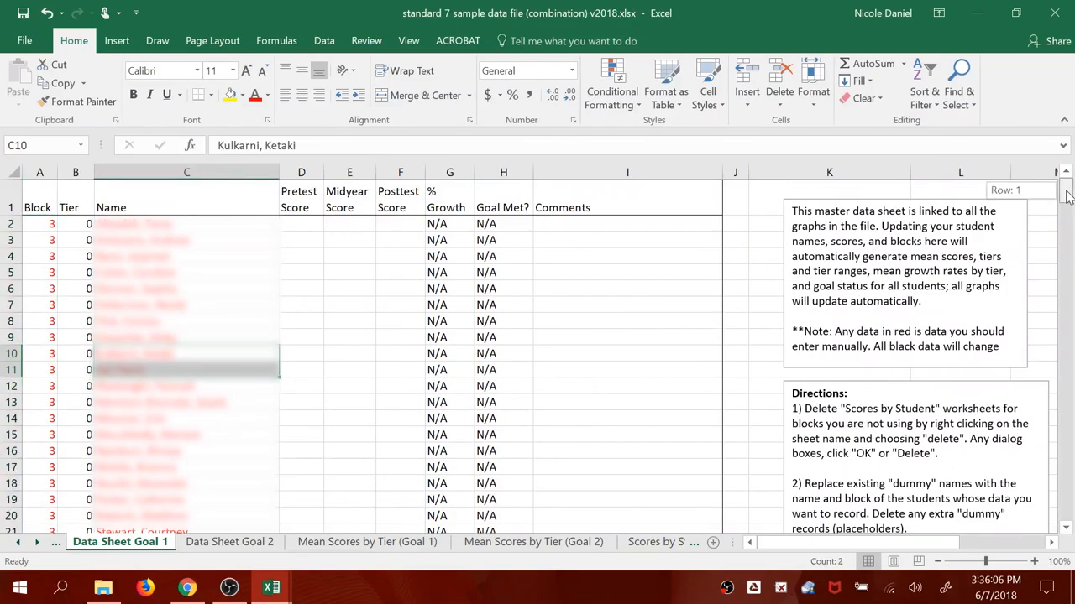
{"action": "scroll", "scroll_direction": "down", "scroll_amount": 3}
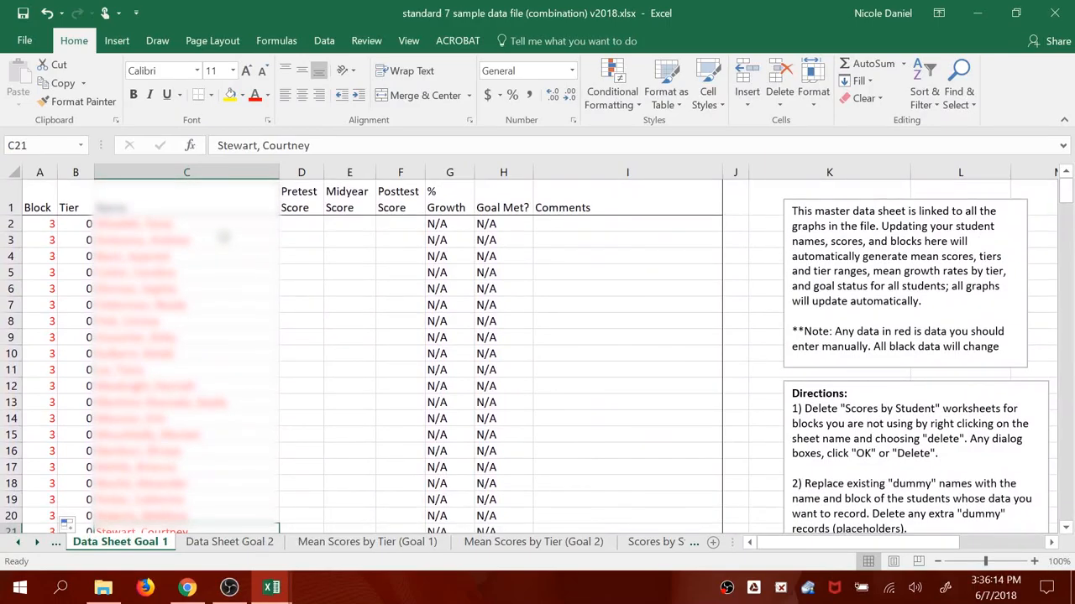
{"action": "left_click", "coordinate": [186, 223]}
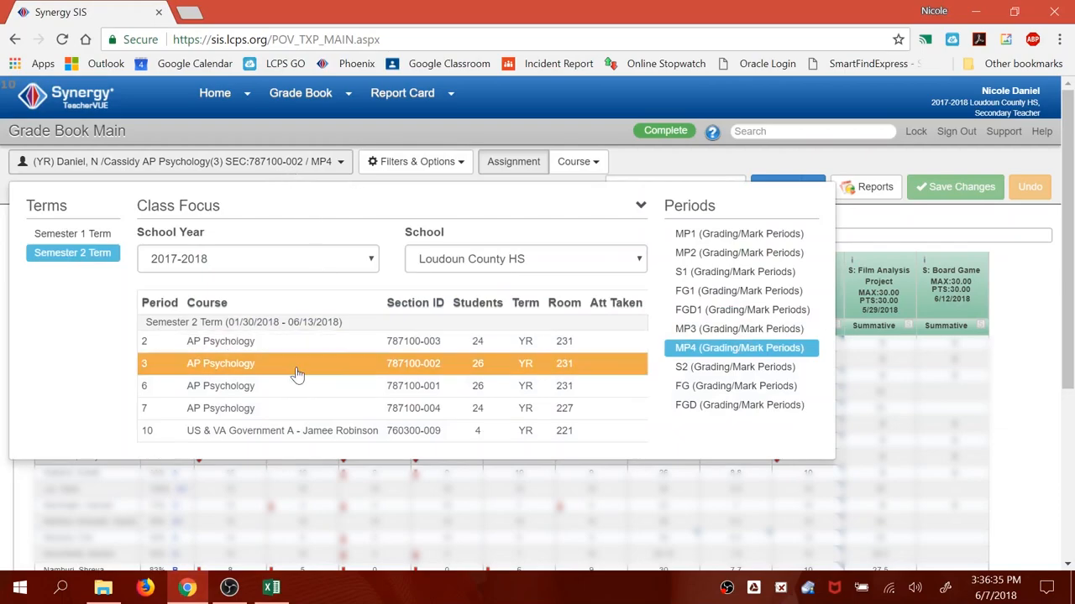
{"action": "mouse_move", "coordinate": [298, 385]}
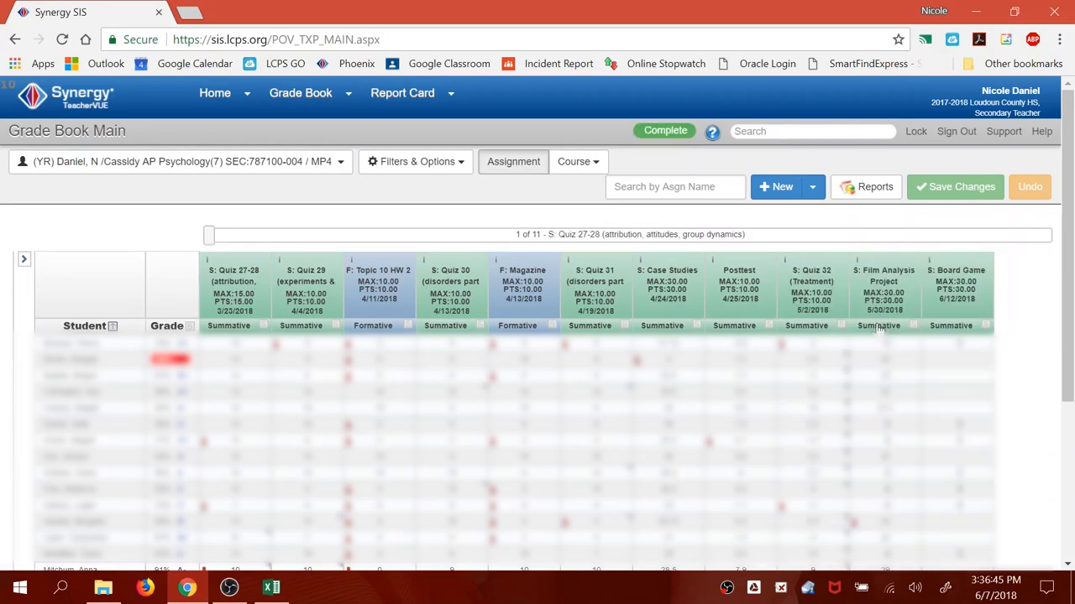
{"action": "mouse_move", "coordinate": [875, 186]}
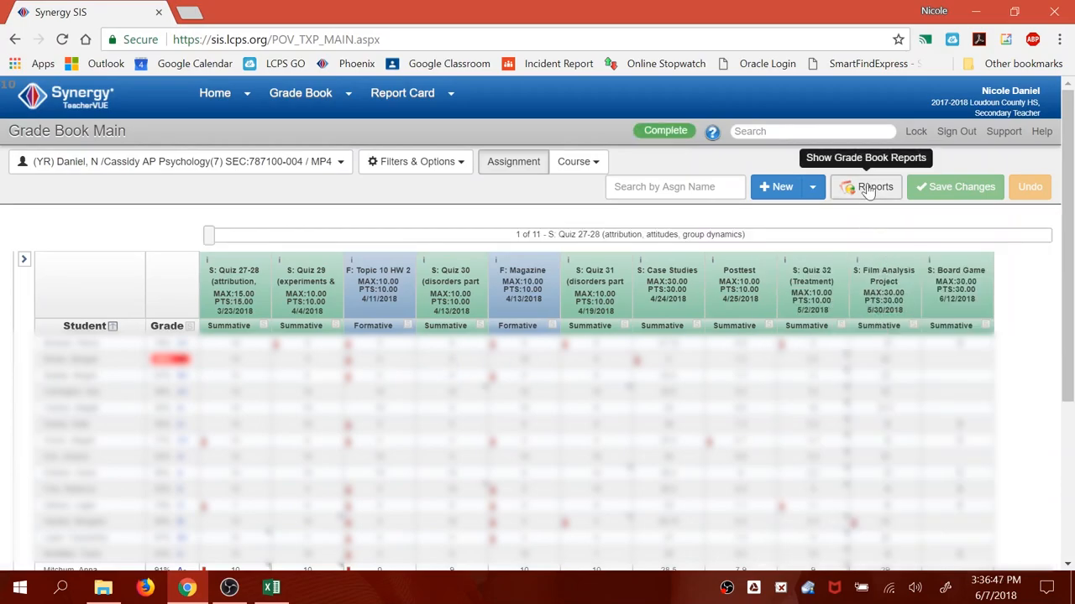
Open the grade book reports for the Period 7 AP Psychology class.
{"action": "left_click", "coordinate": [874, 186]}
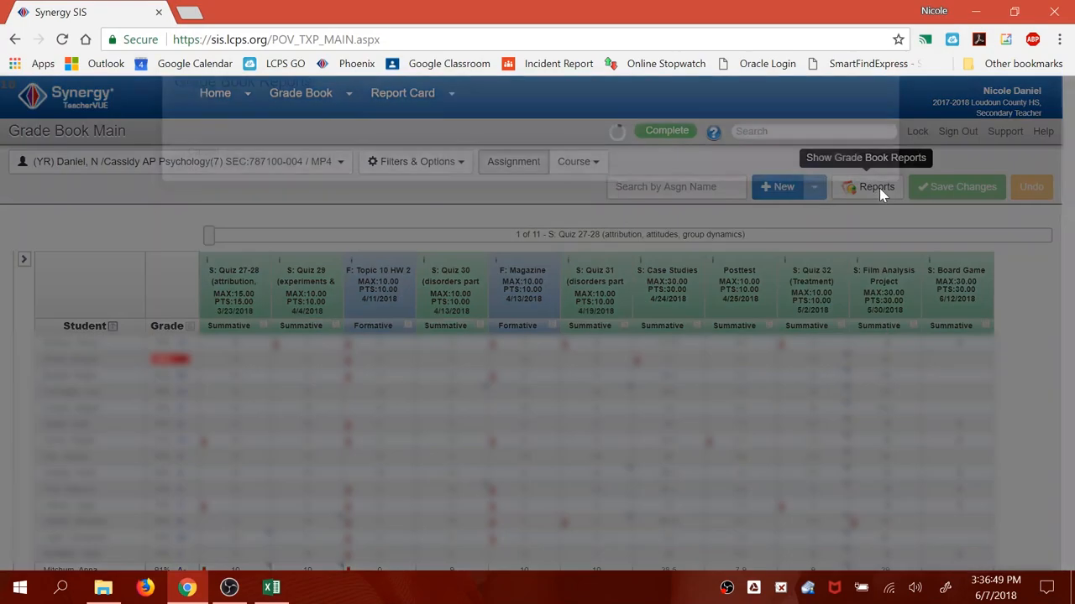
Run Print Grade Book for Period 7 as an XLS spreadsheet and open the generated file.
{"action": "left_click", "coordinate": [870, 186]}
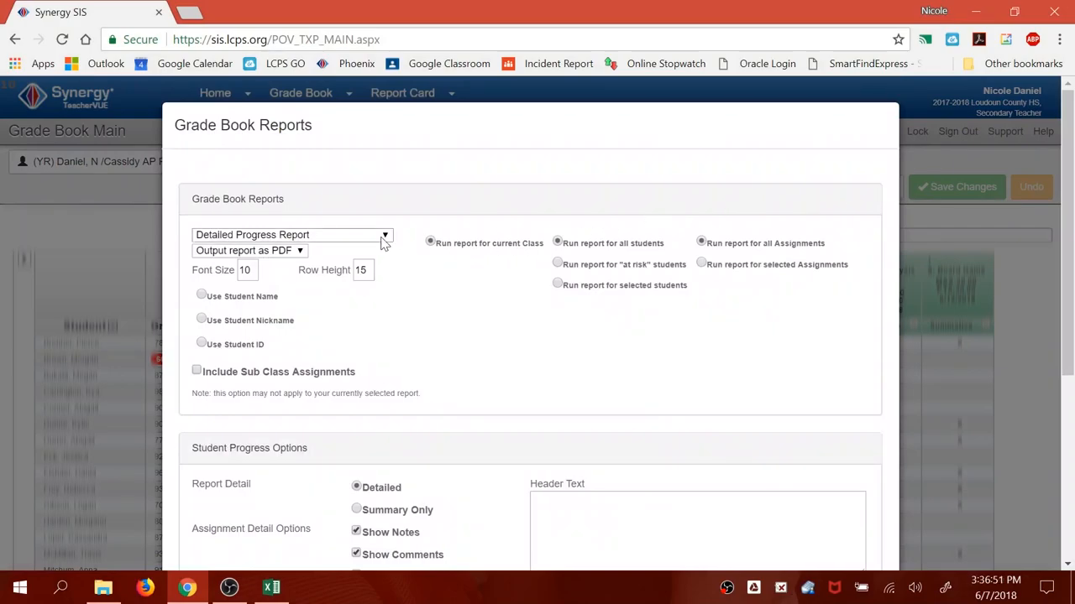
{"action": "left_click", "coordinate": [292, 235]}
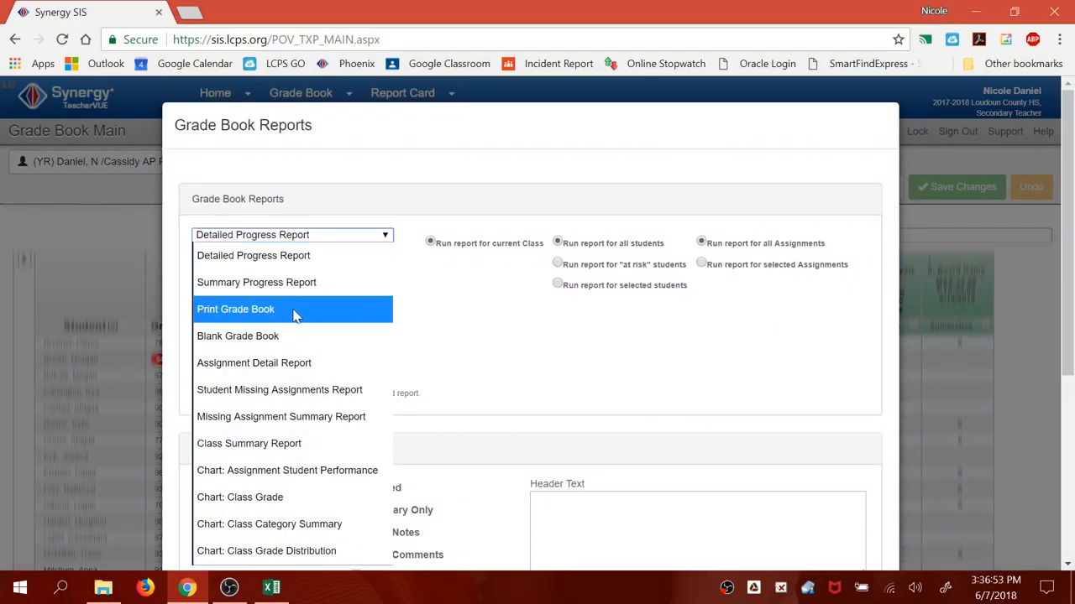
{"action": "left_click", "coordinate": [235, 309]}
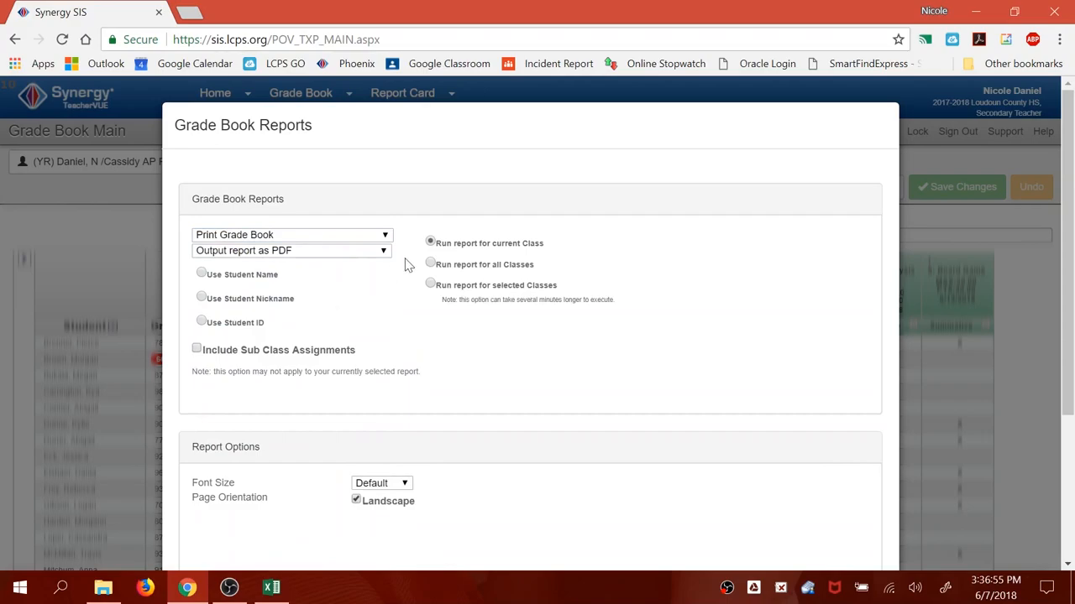
{"action": "left_click", "coordinate": [292, 250]}
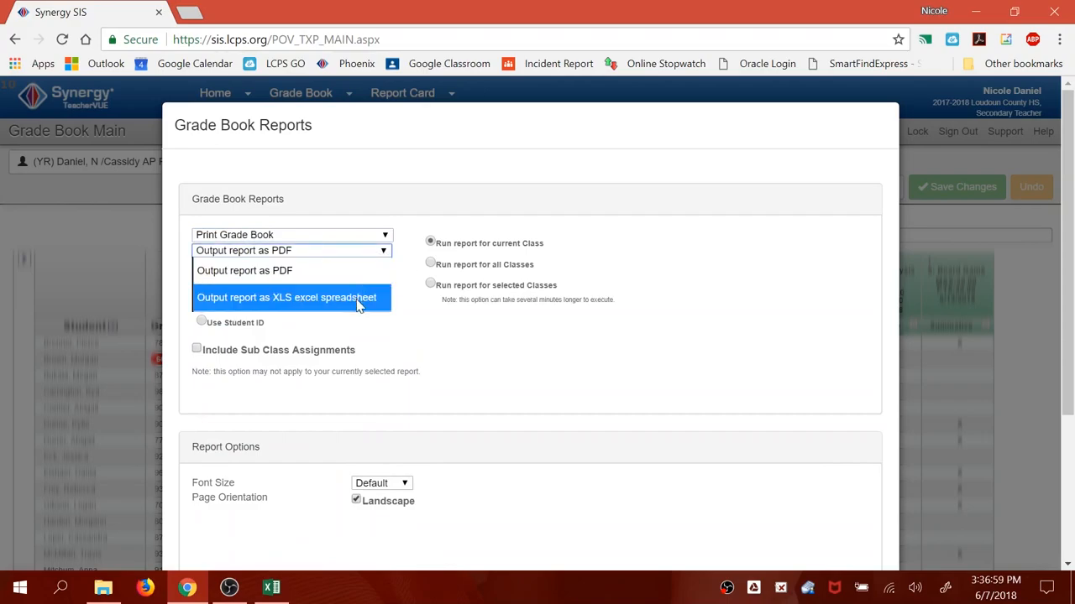
{"action": "left_click", "coordinate": [286, 297]}
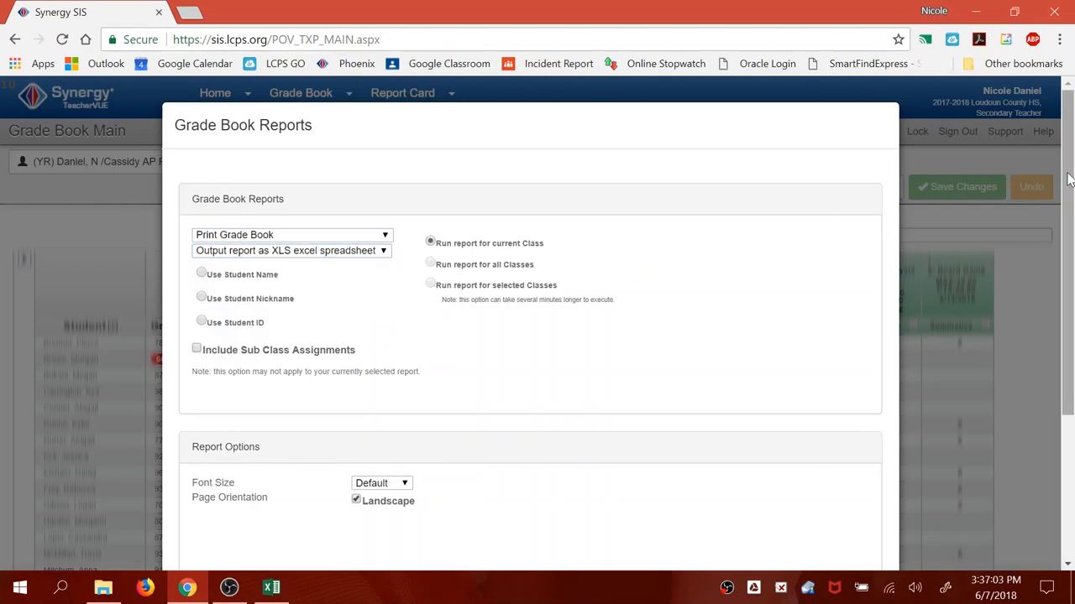
{"action": "scroll", "scroll_direction": "down", "scroll_amount": 3}
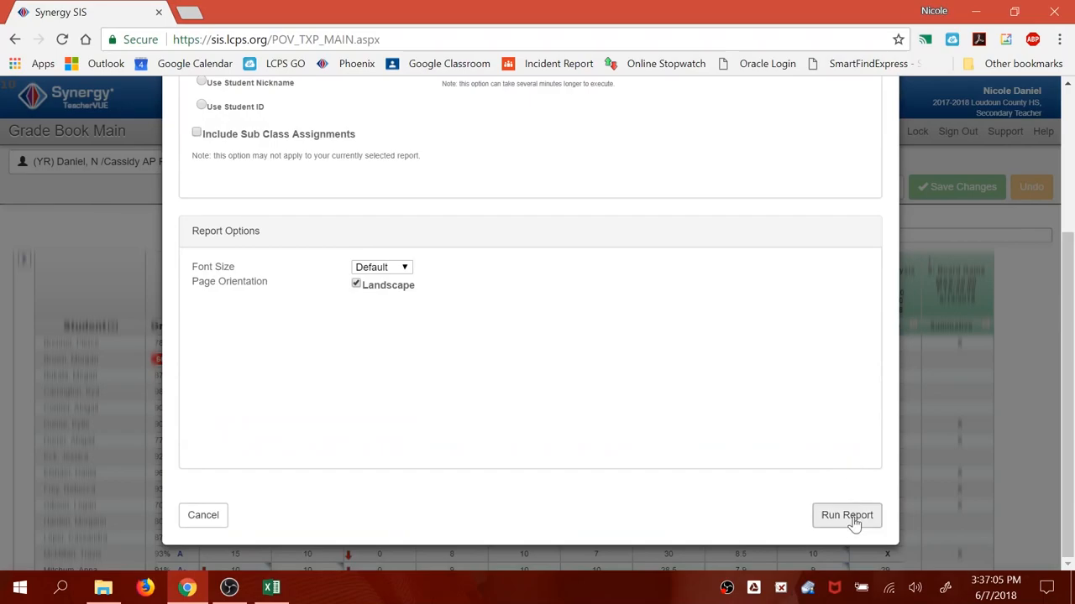
{"action": "left_click", "coordinate": [846, 514]}
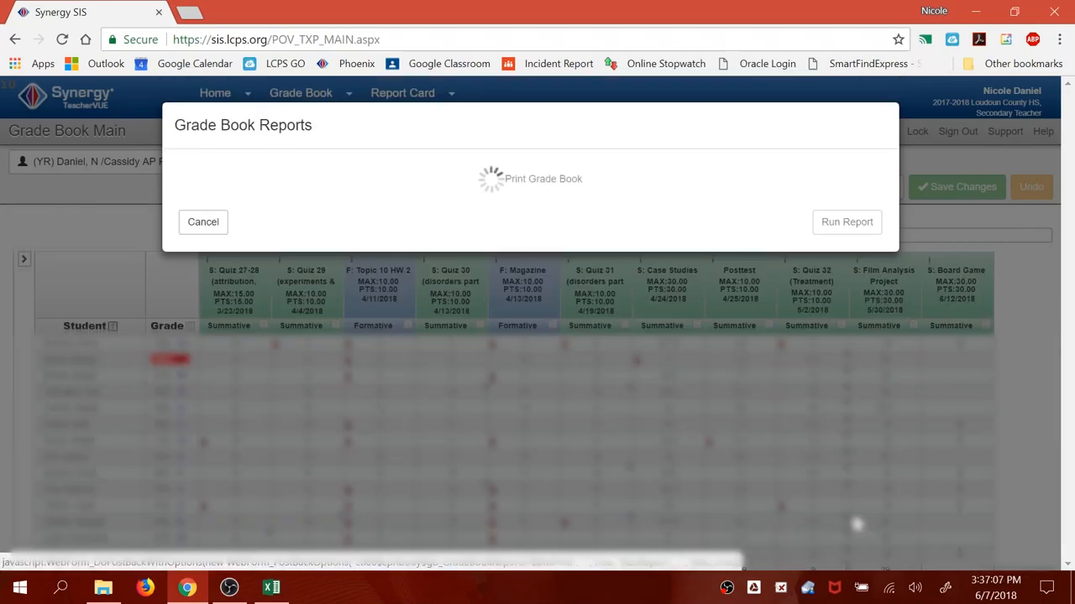
{"action": "left_click", "coordinate": [846, 222]}
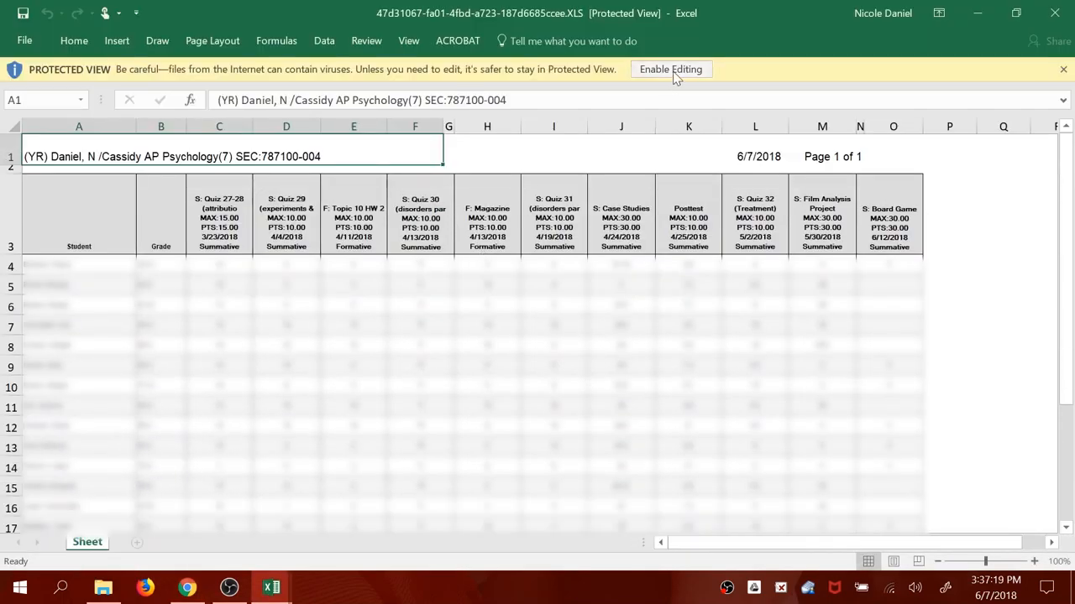
Enable editing on the Period 7 export and select the student names in column A.
{"action": "left_click", "coordinate": [670, 69]}
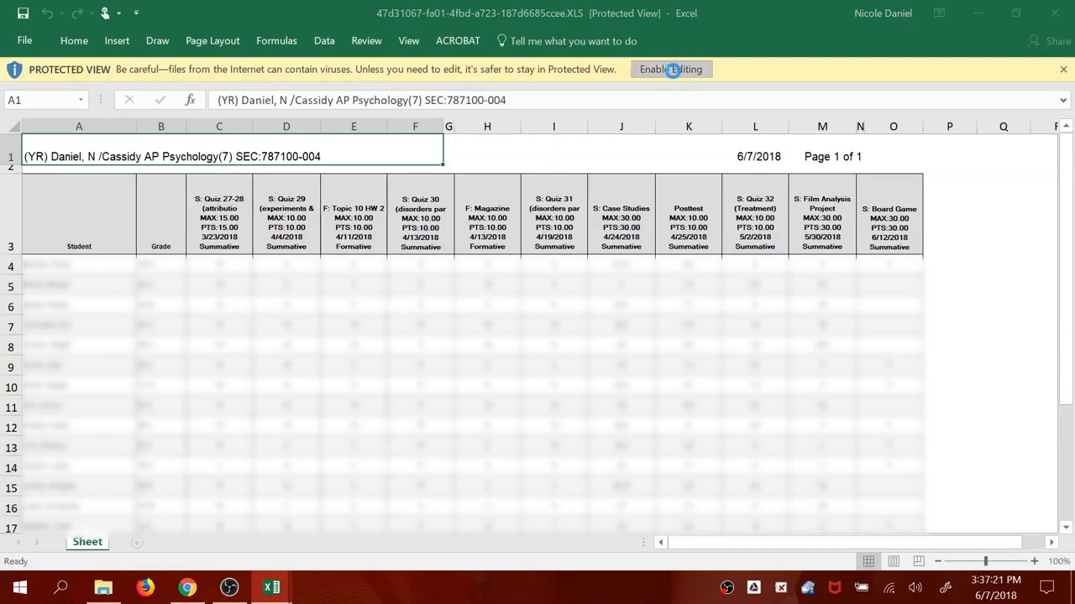
{"action": "left_click", "coordinate": [672, 69]}
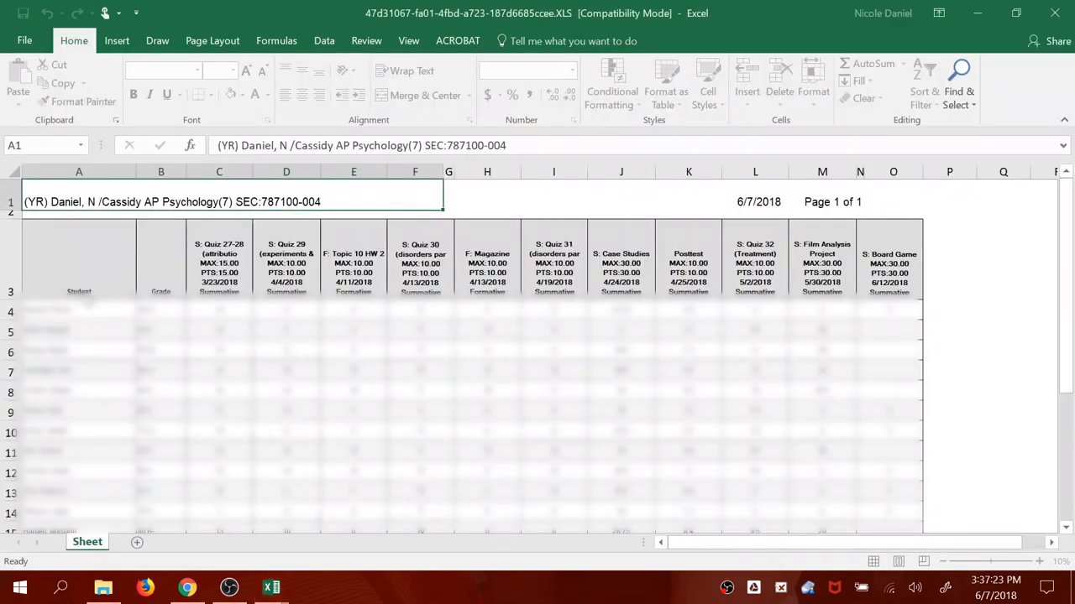
{"action": "left_click_drag", "start_coordinate": [79, 310], "coordinate": [79, 333]}
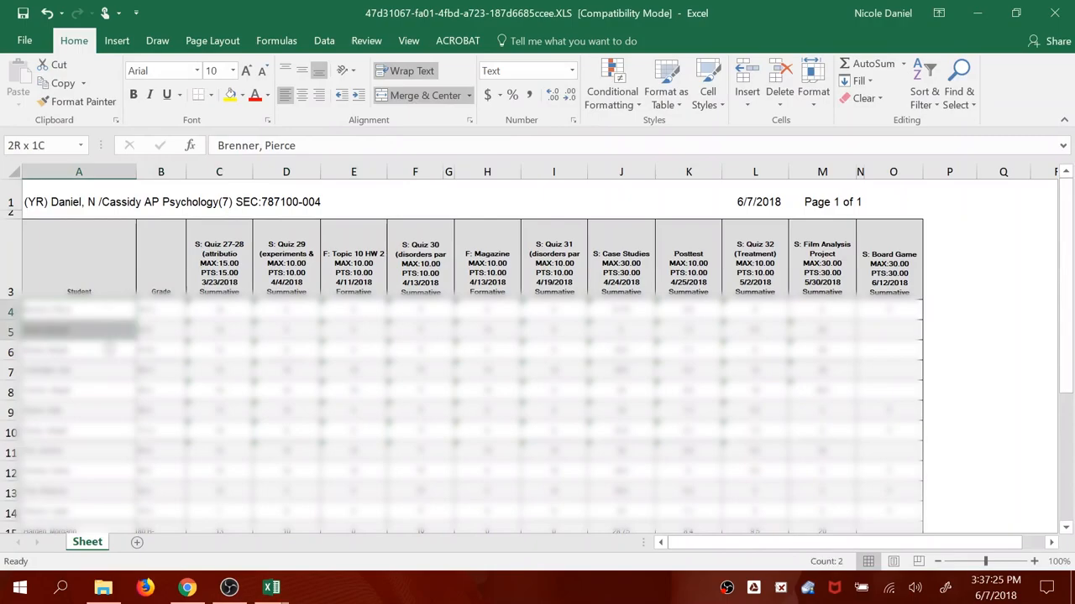
{"action": "scroll", "scroll_direction": "down", "scroll_amount": 3}
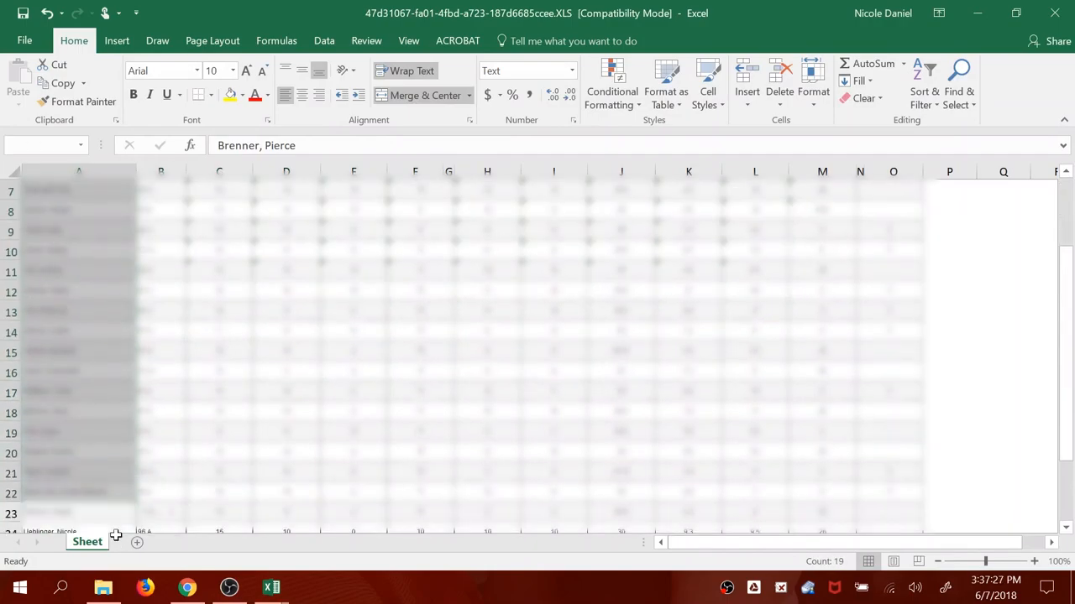
{"action": "scroll", "scroll_direction": "down", "scroll_amount": 3}
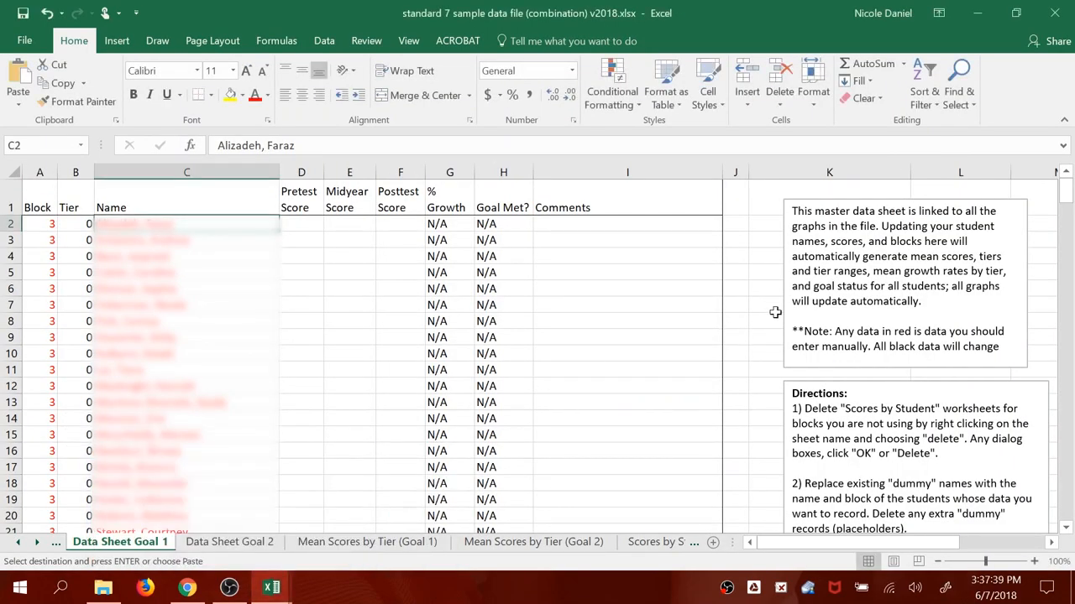
Paste the copied period 7 student names into the Name column starting at C28.
{"action": "scroll", "scroll_direction": "down", "scroll_amount": 3}
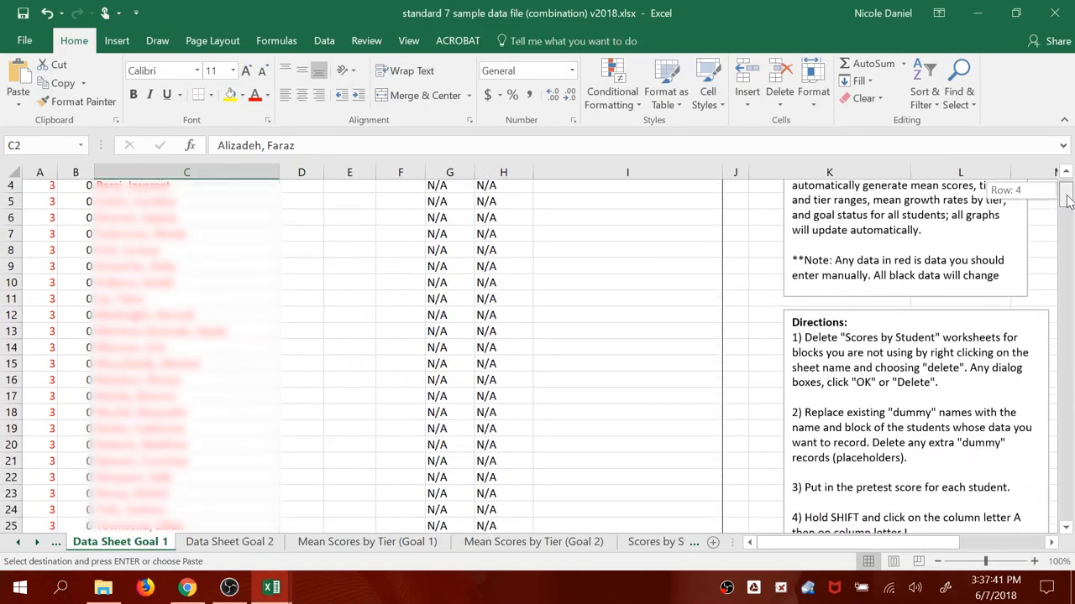
{"action": "scroll", "scroll_direction": "down", "scroll_amount": 3}
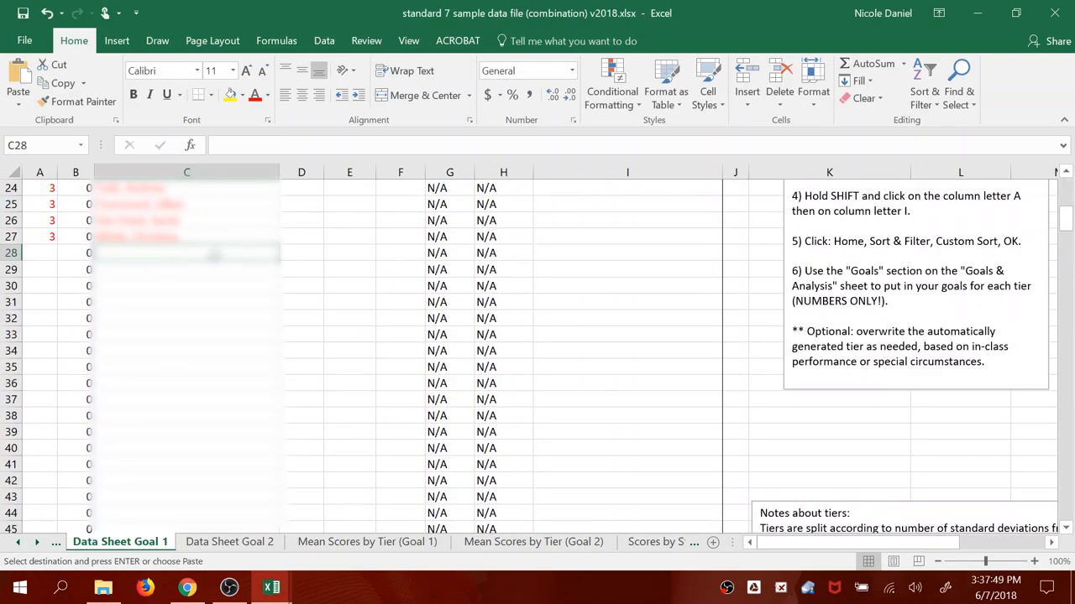
{"action": "right_click", "coordinate": [186, 252]}
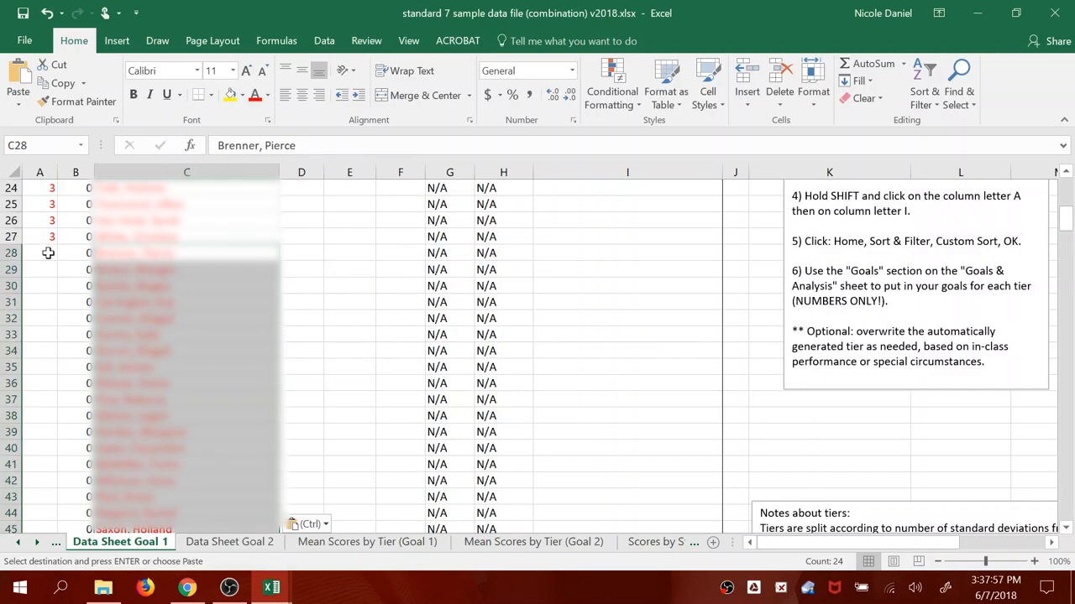
Enter block number 7 in A28 and fill it down through row 51.
{"action": "type", "text": "7"}
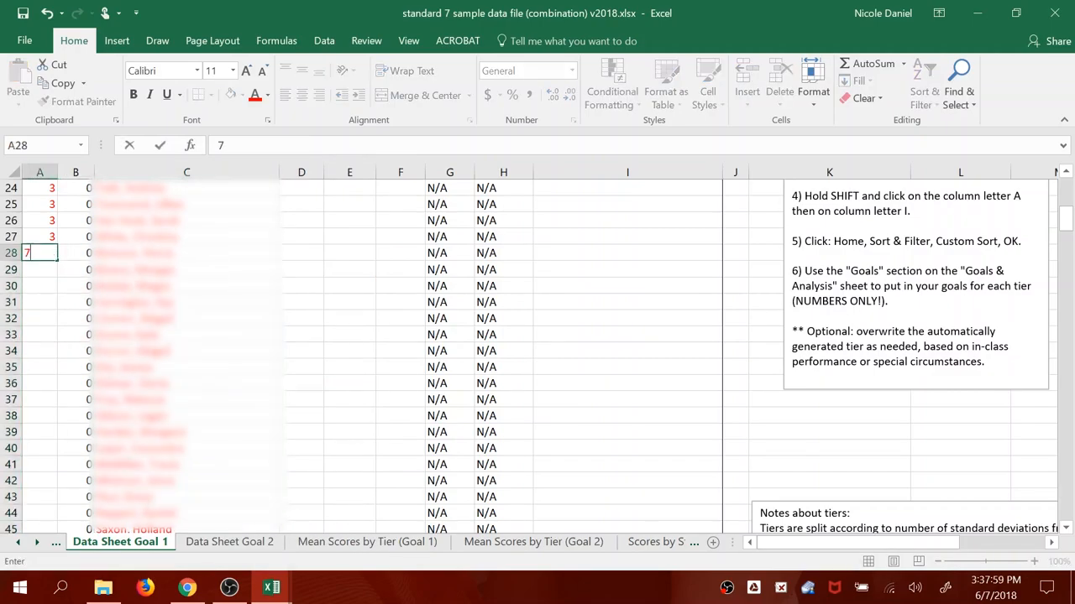
{"action": "key", "text": "enter"}
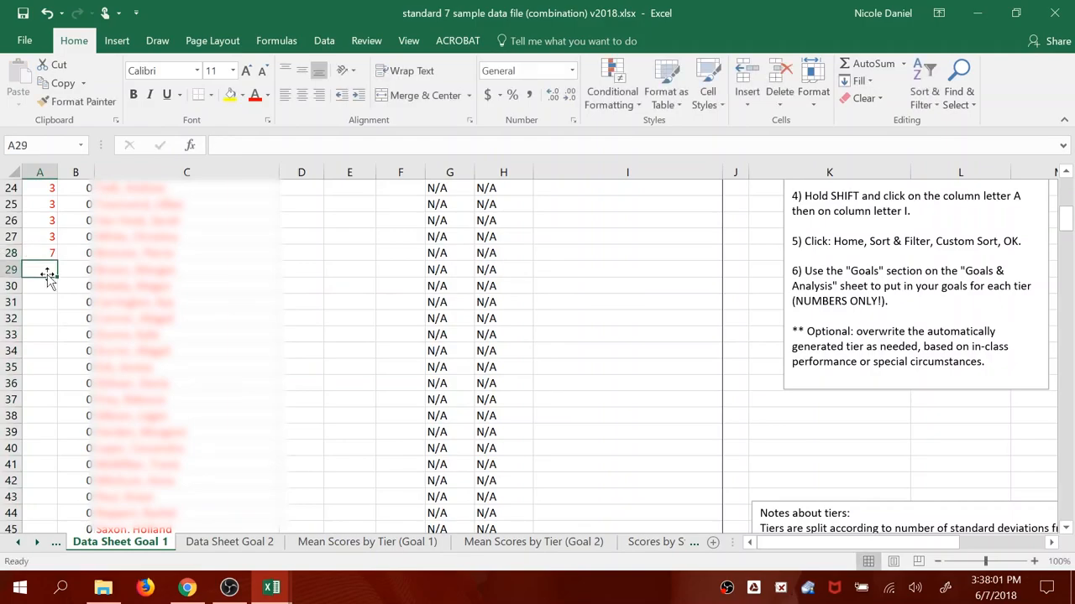
{"action": "left_click", "coordinate": [75, 269]}
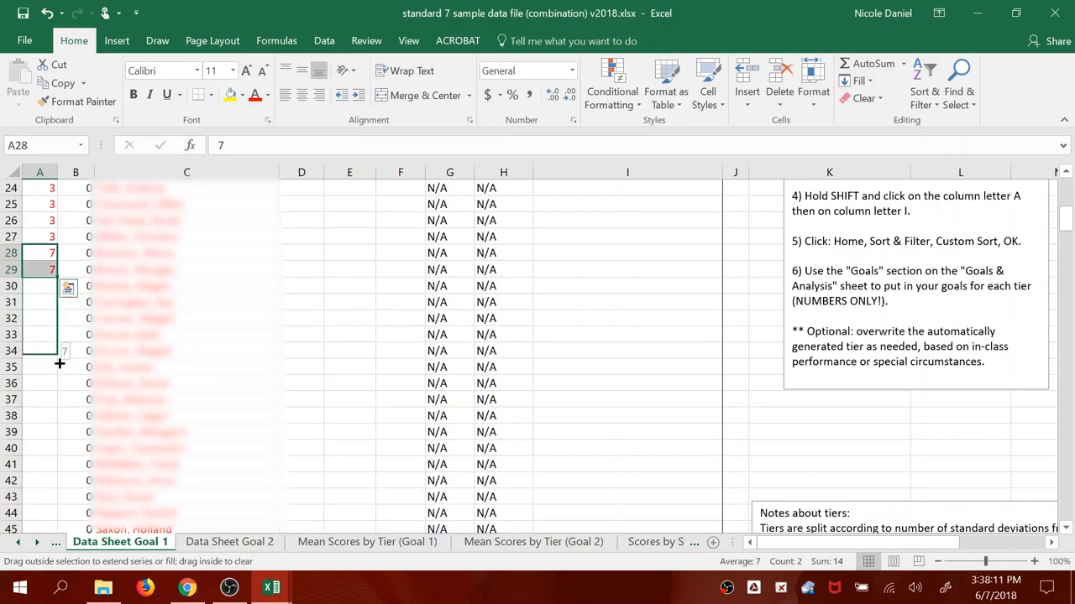
{"action": "scroll", "scroll_direction": "down", "scroll_amount": 3}
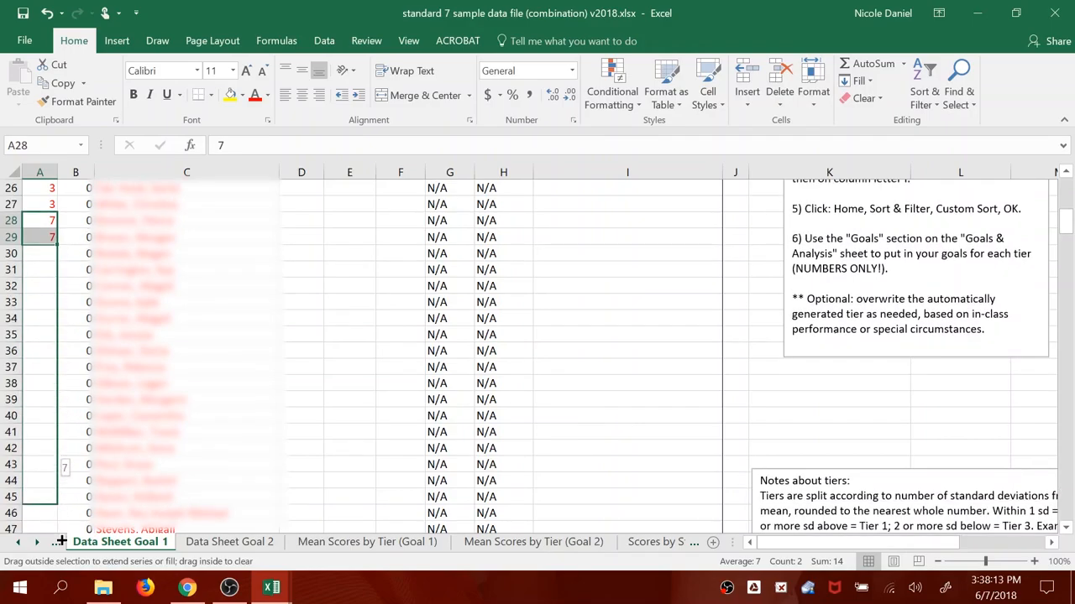
{"action": "scroll", "scroll_direction": "down", "scroll_amount": 3}
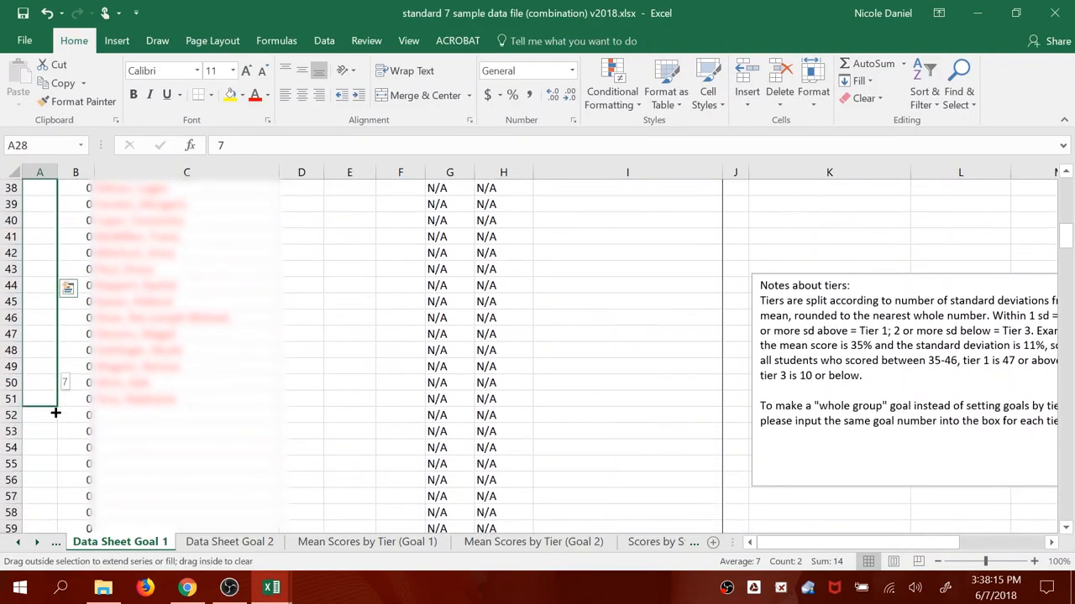
{"action": "left_click_drag", "start_coordinate": [57, 382], "coordinate": [57, 413]}
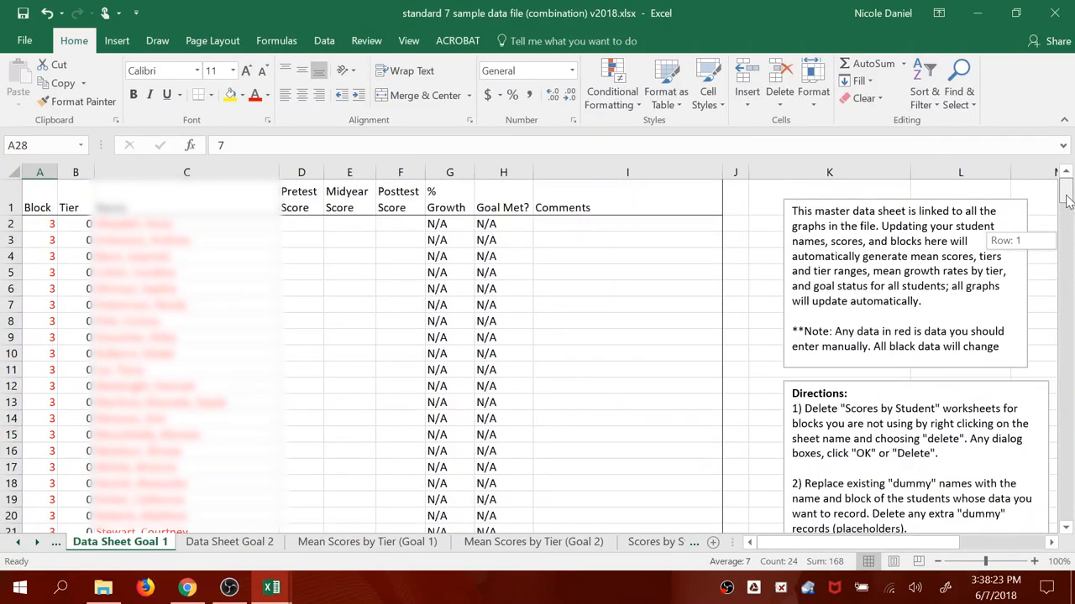
{"action": "scroll", "scroll_direction": "down", "scroll_amount": 3}
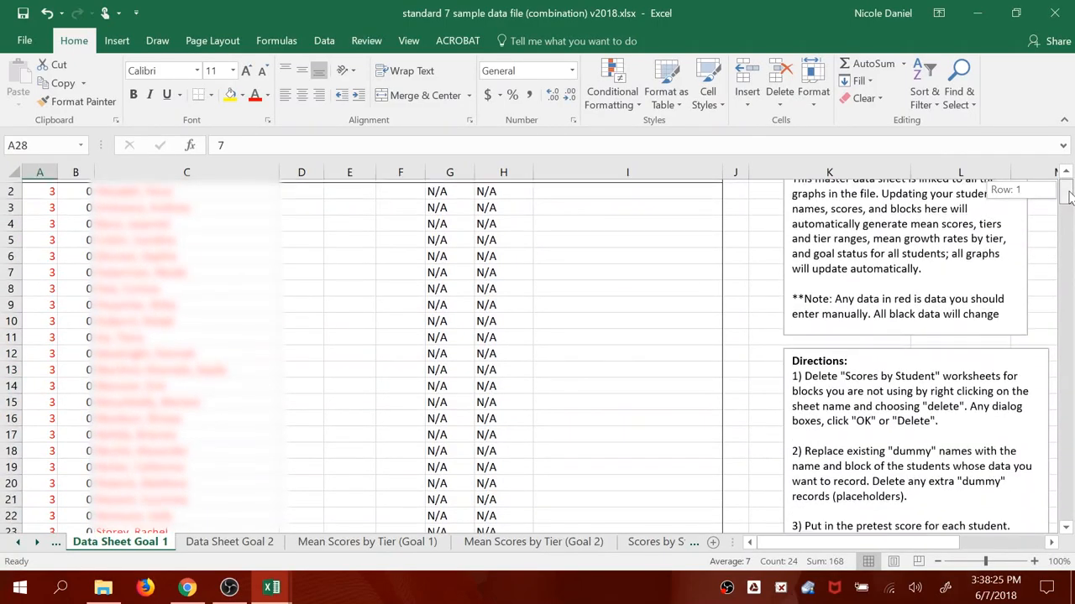
{"action": "scroll", "scroll_direction": "down", "scroll_amount": 3}
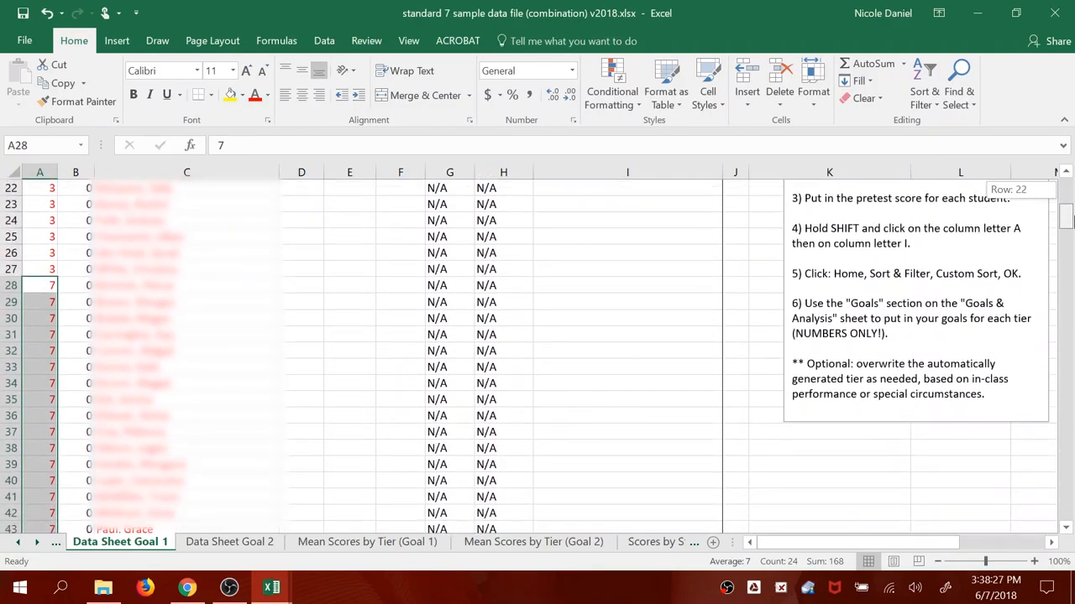
{"action": "scroll", "scroll_direction": "down", "scroll_amount": 3}
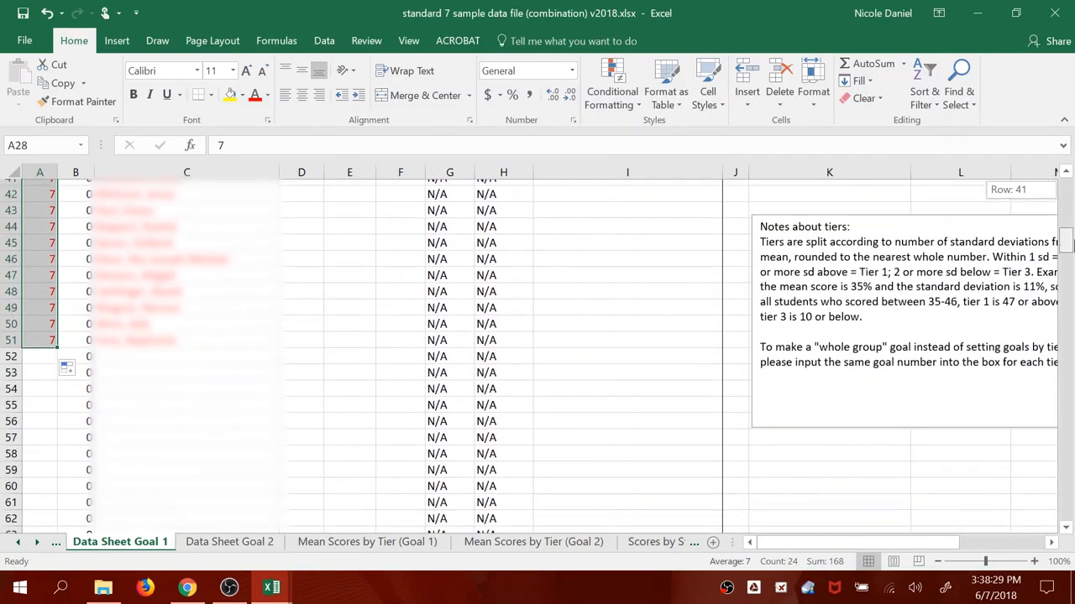